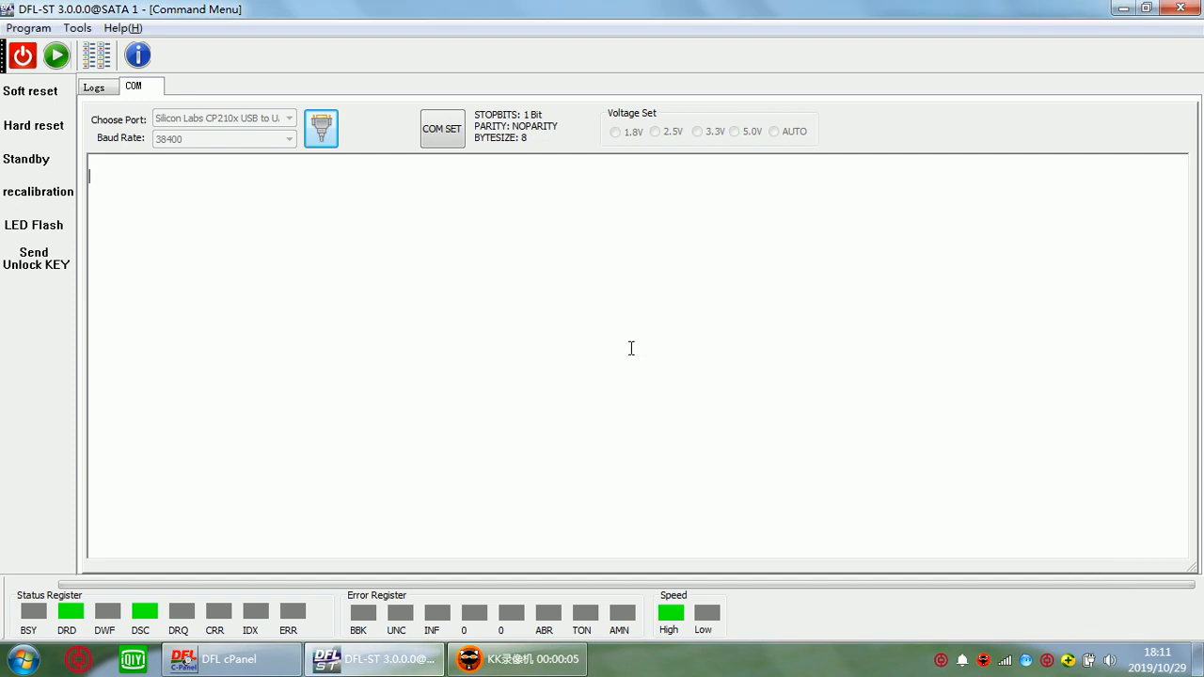
pyautogui.moveTo(558, 337)
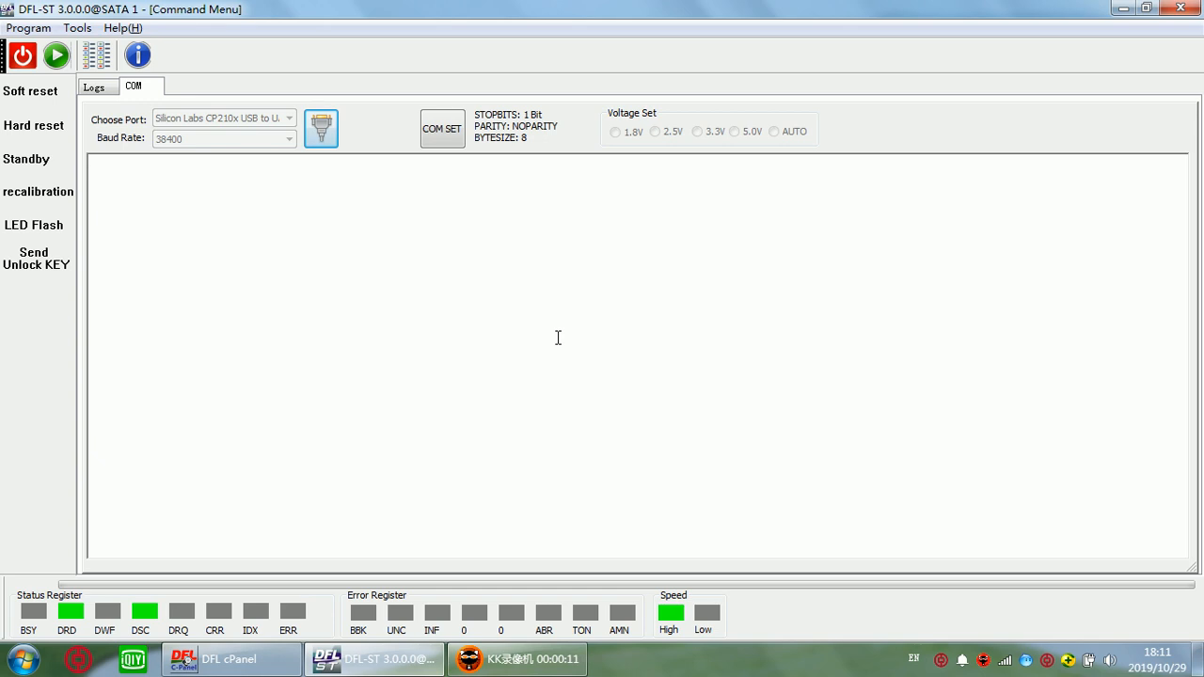
pyautogui.moveTo(448, 319)
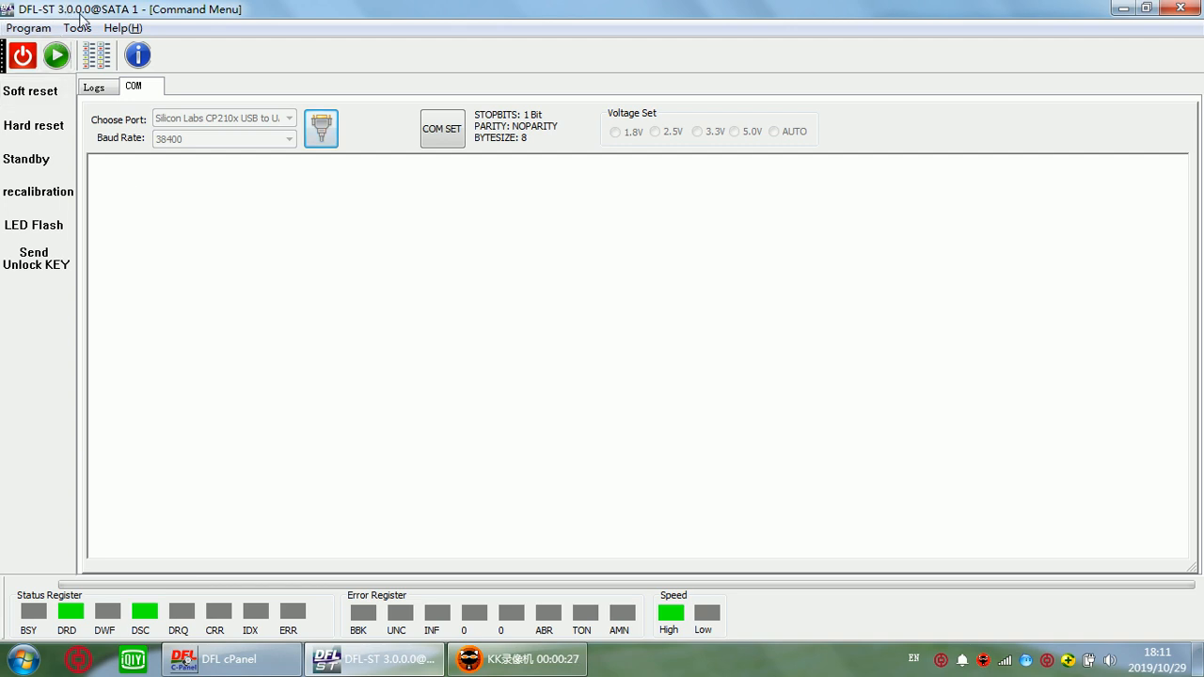
pyautogui.moveTo(92, 24)
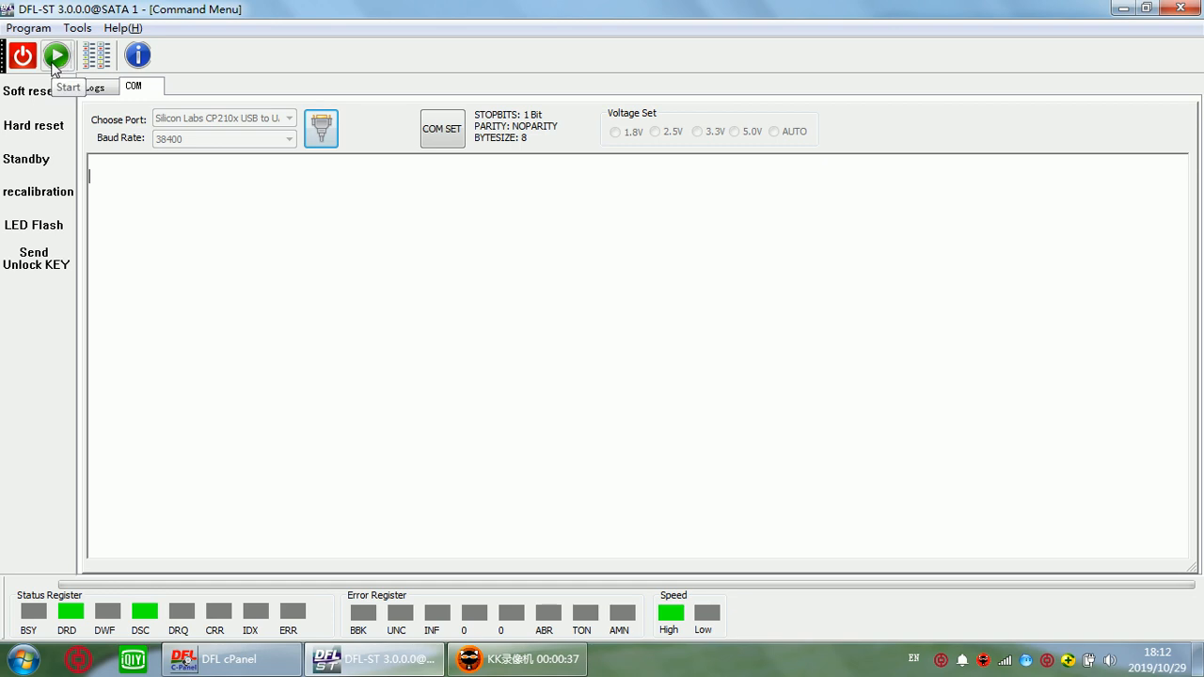
# Identify the drive as Barracuda F3 ST33000650NS, serial Z293GPW8, and enter the F3 utility
pyautogui.click(57, 55)
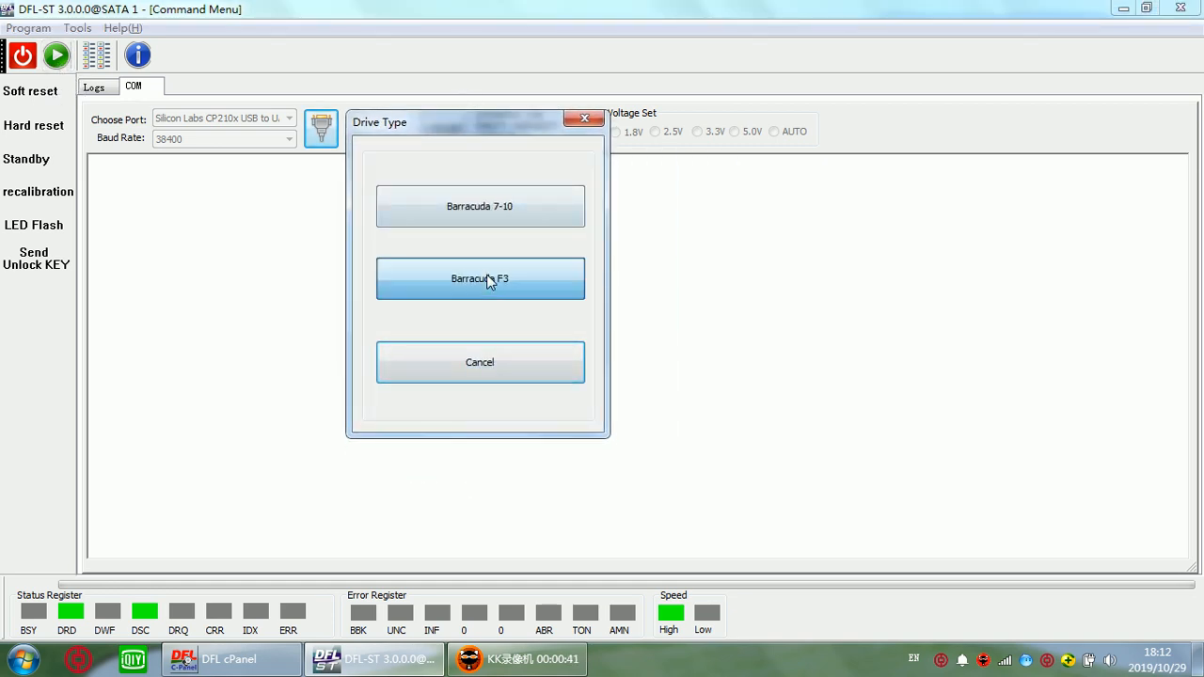
pyautogui.click(480, 278)
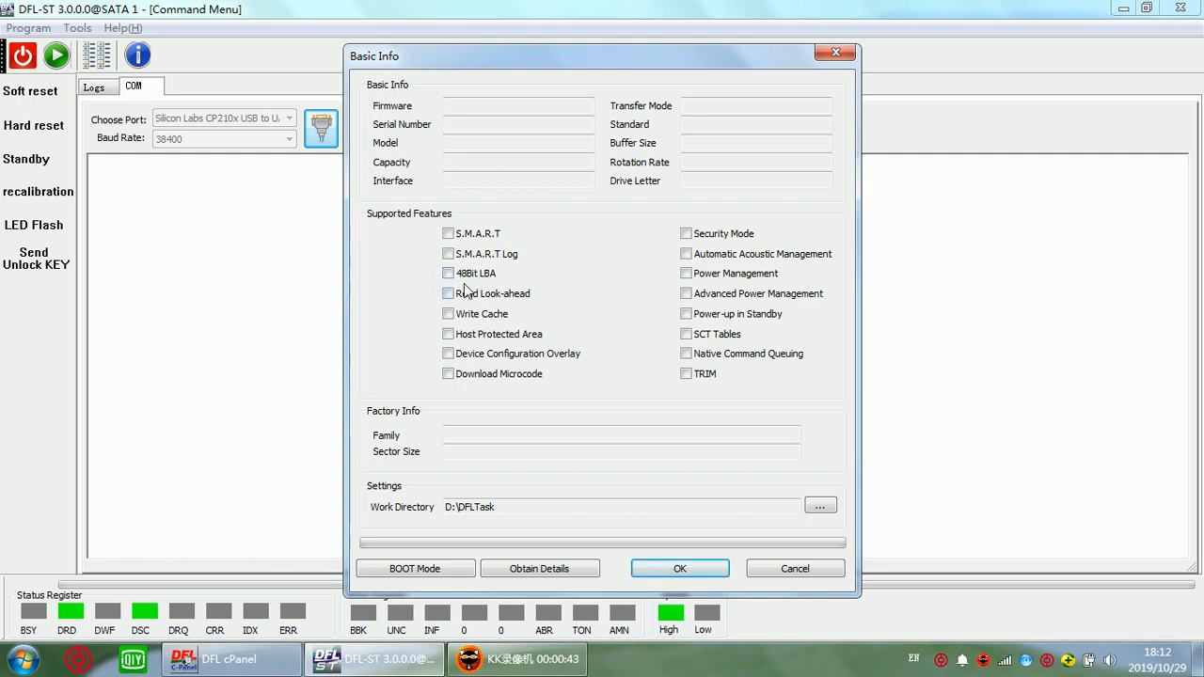
pyautogui.click(539, 568)
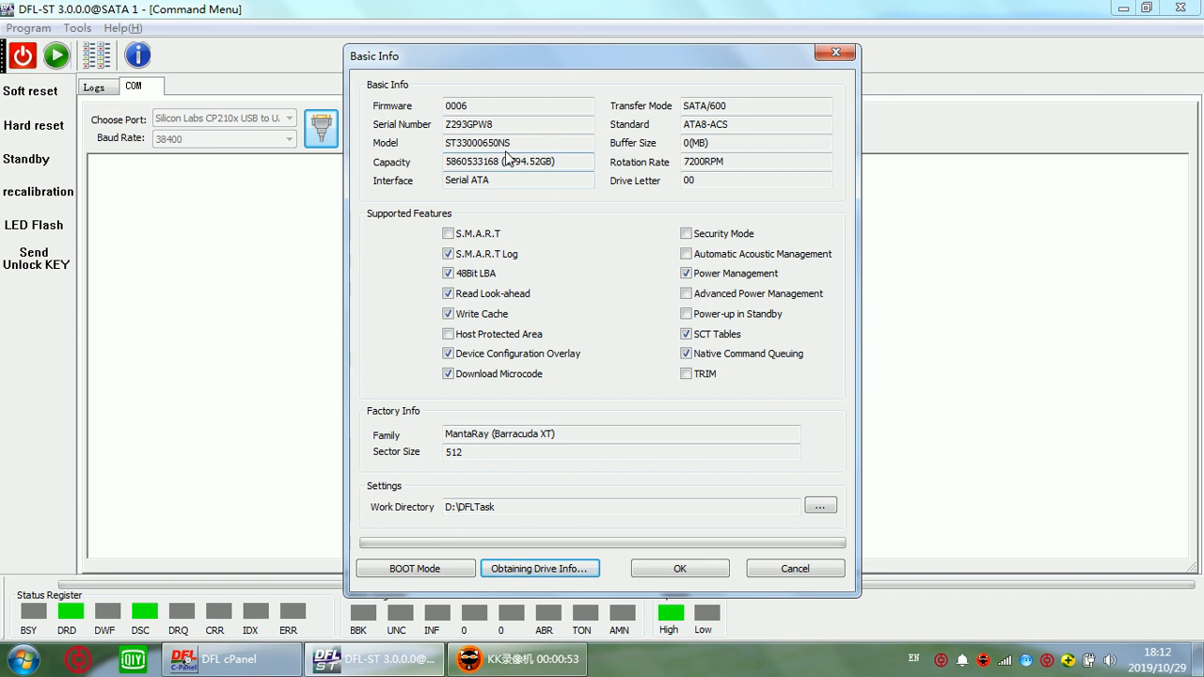
pyautogui.click(504, 124)
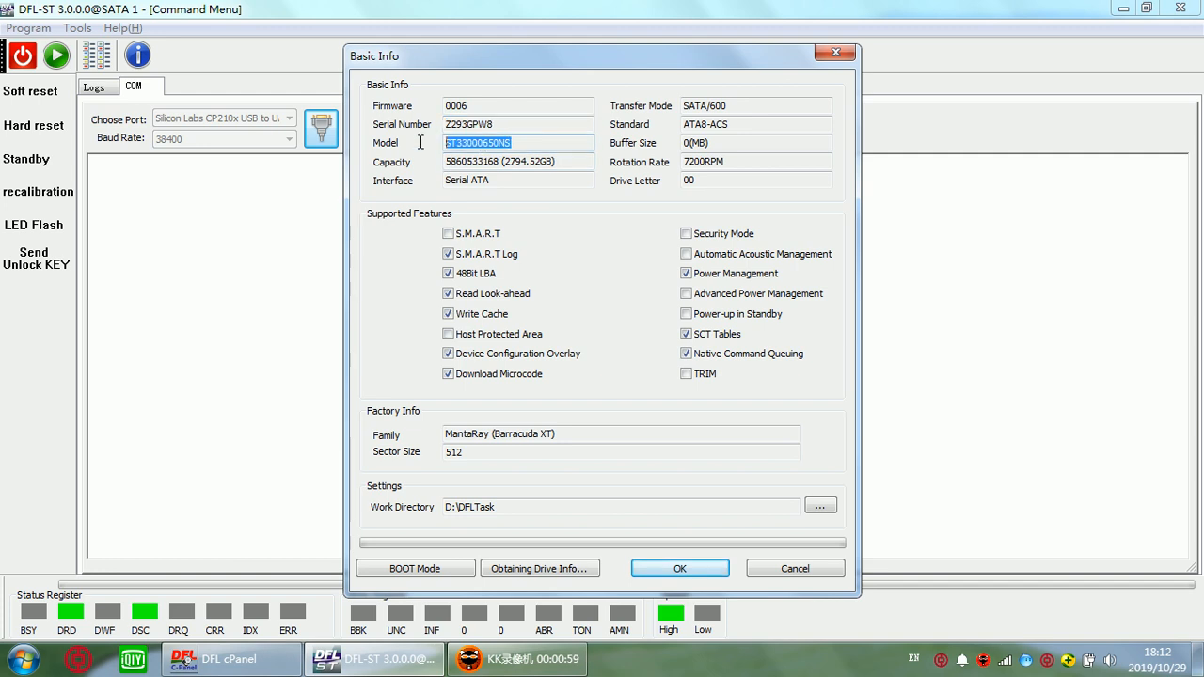
pyautogui.click(517, 123)
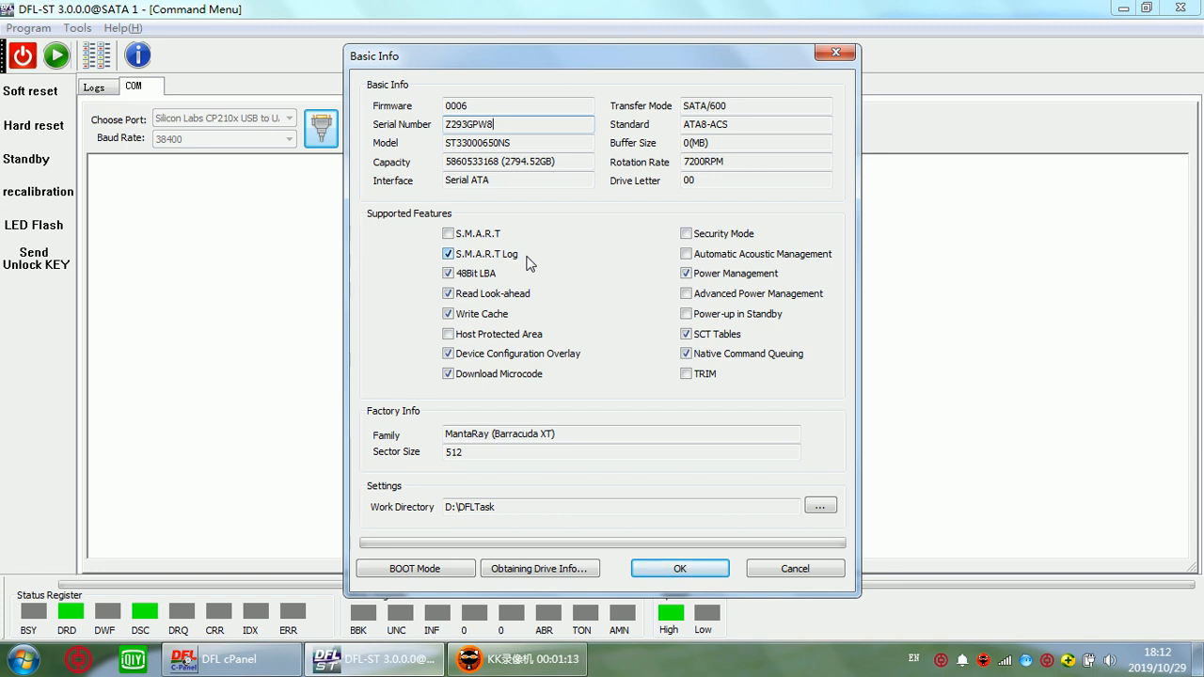
pyautogui.click(680, 568)
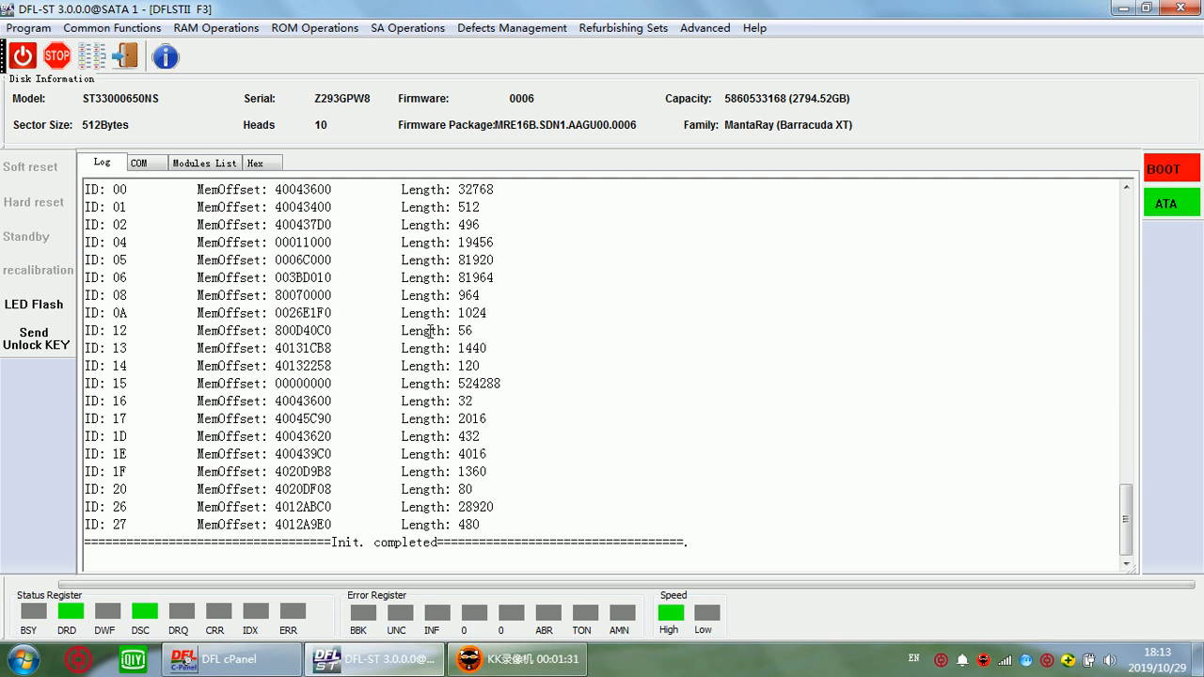
# Start Read ROM and accept the ST33000650NS_Z293GPW8 work directory under MantaRay
pyautogui.click(315, 27)
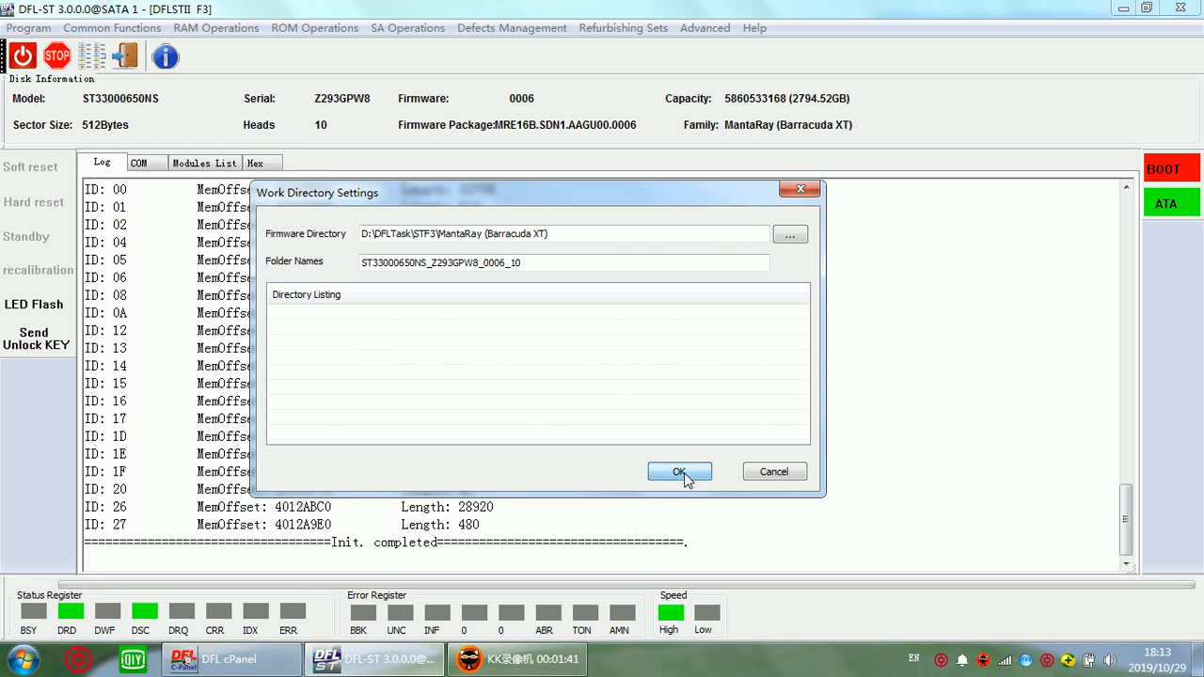
pyautogui.click(679, 472)
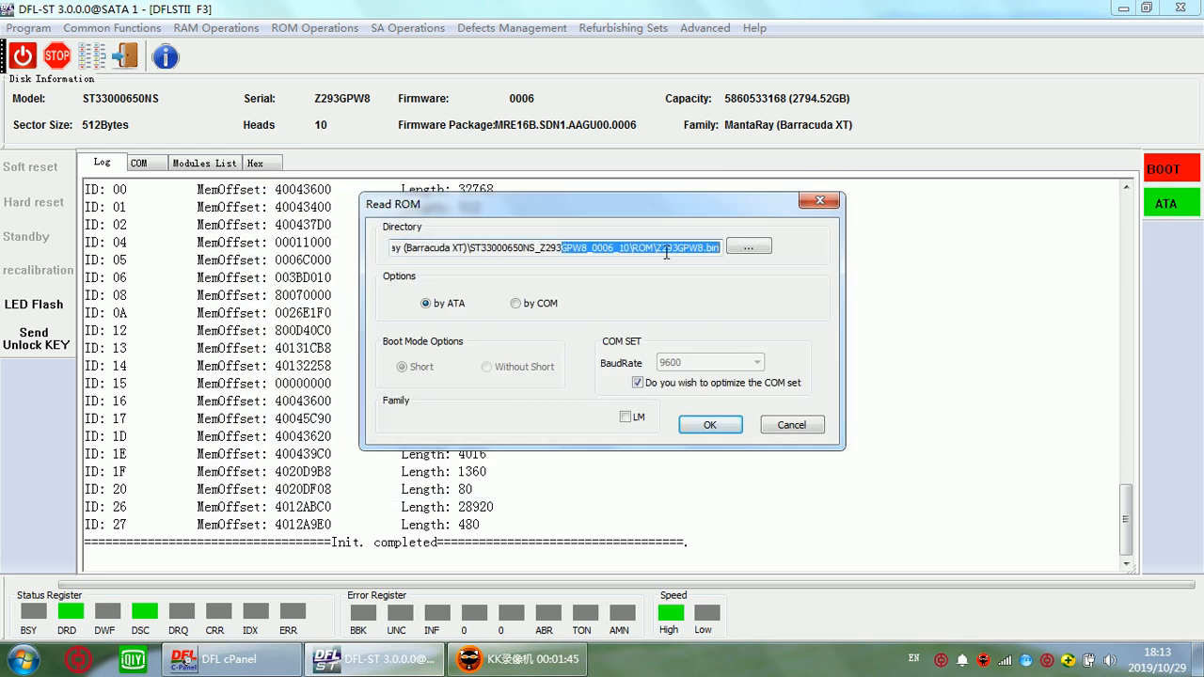
# Verify the ROM\Z293GPW8.bin save path, then read the ROM to that file
pyautogui.click(659, 247)
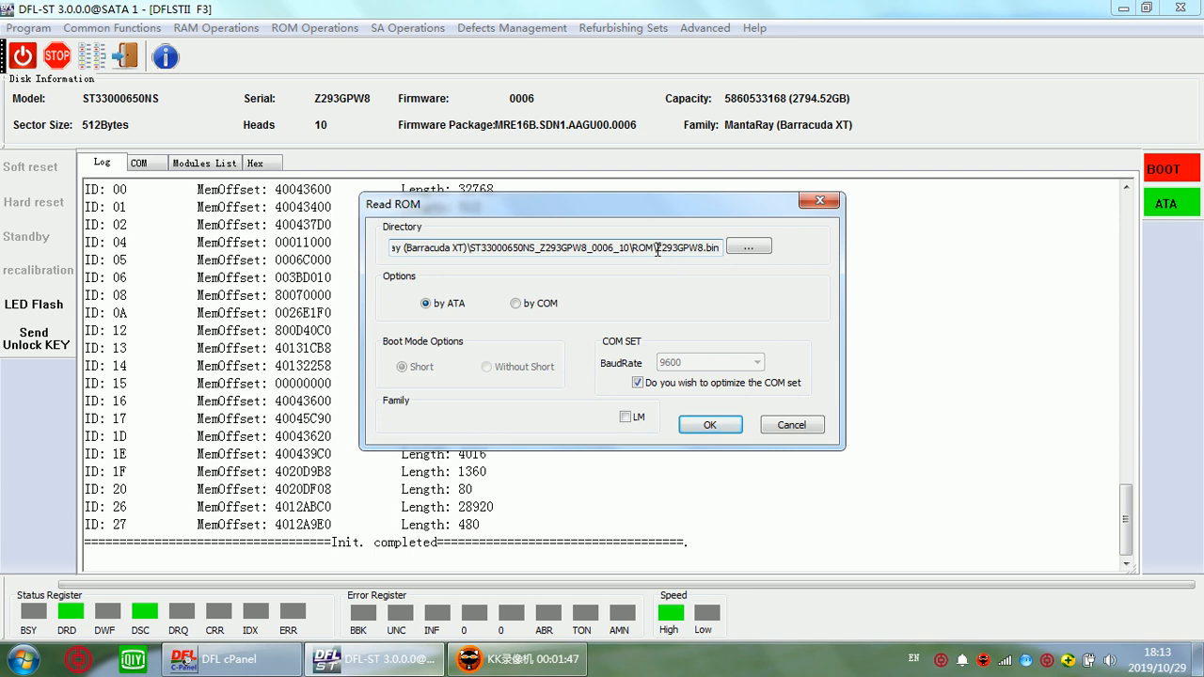
pyautogui.doubleClick(688, 248)
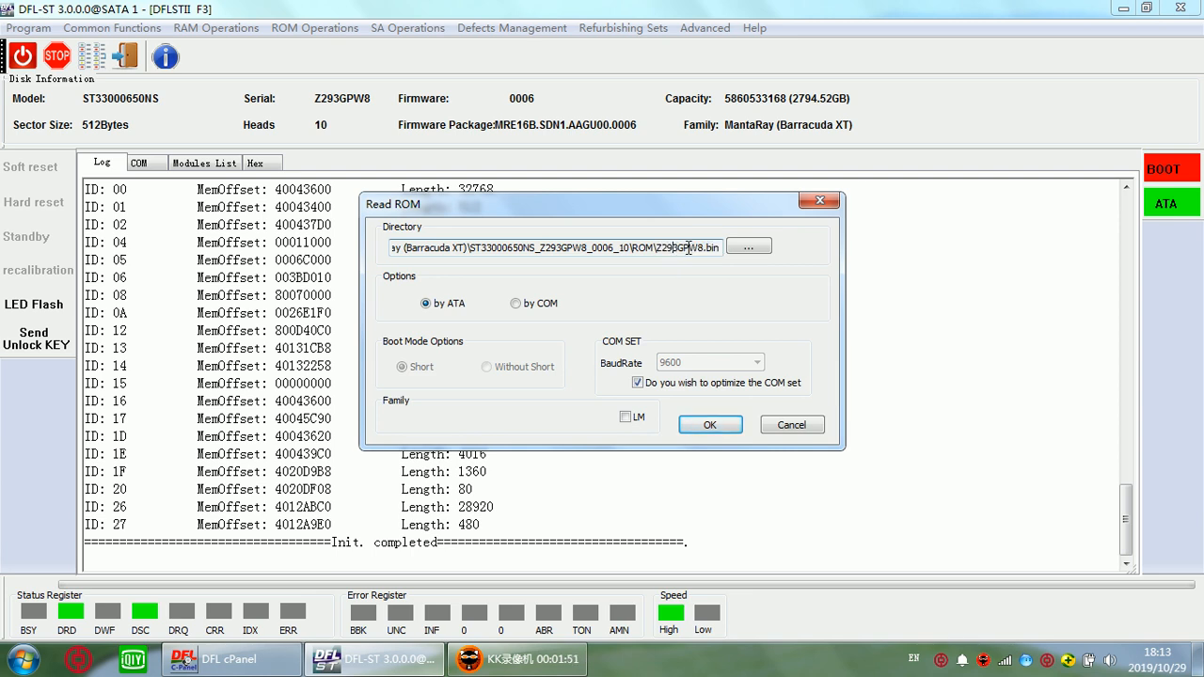
pyautogui.doubleClick(680, 247)
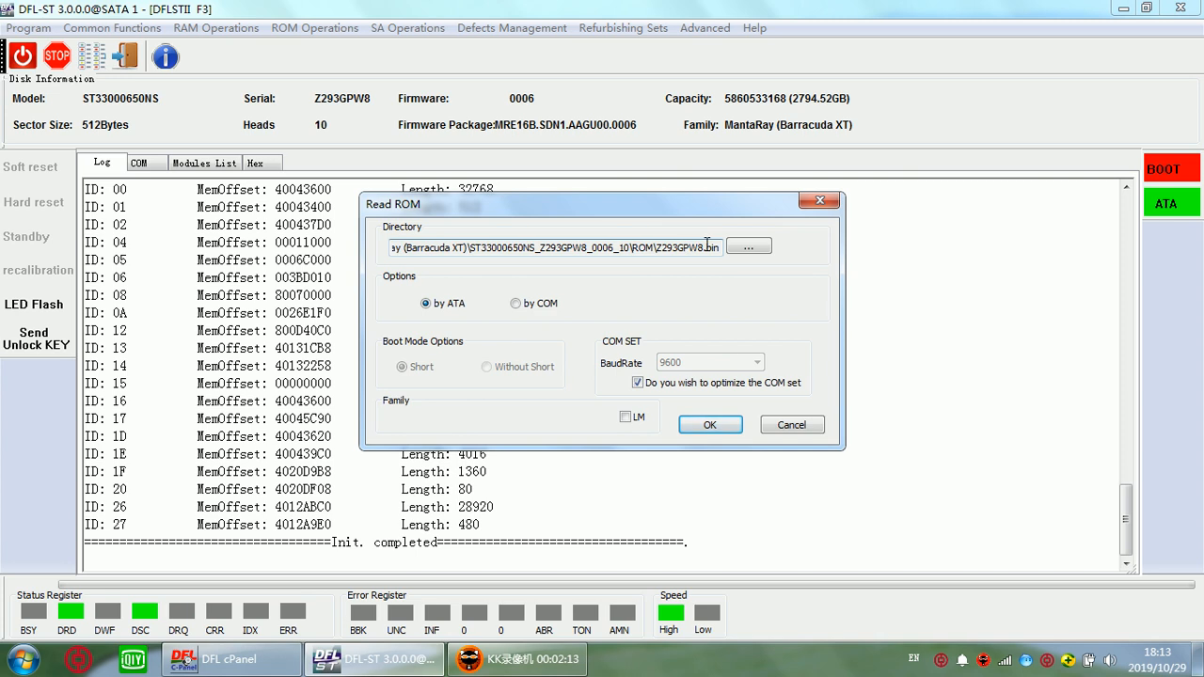
pyautogui.doubleClick(681, 248)
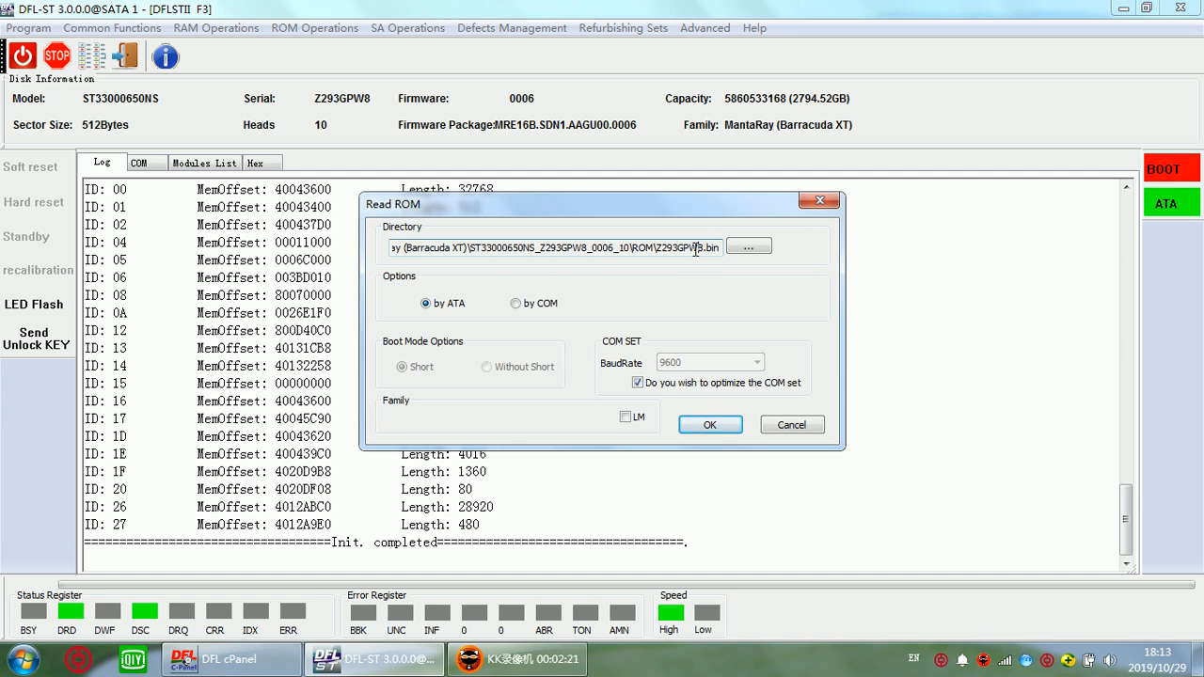
pyautogui.moveTo(696, 295)
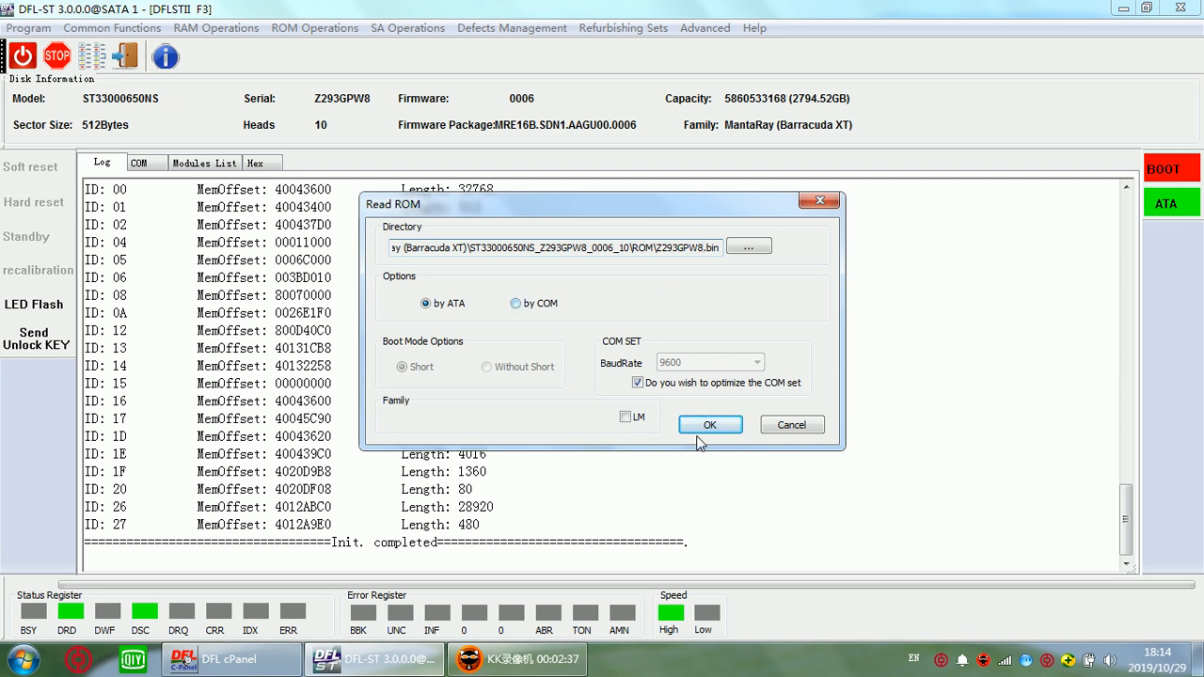
pyautogui.click(710, 424)
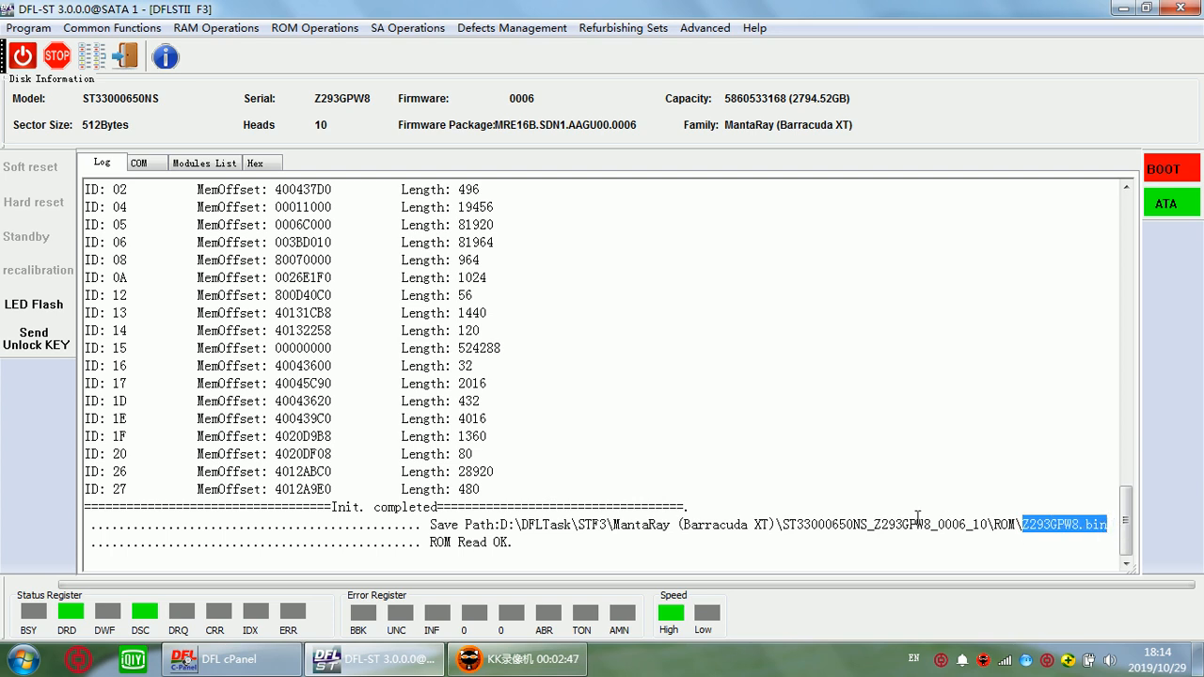
pyautogui.moveTo(14, 83)
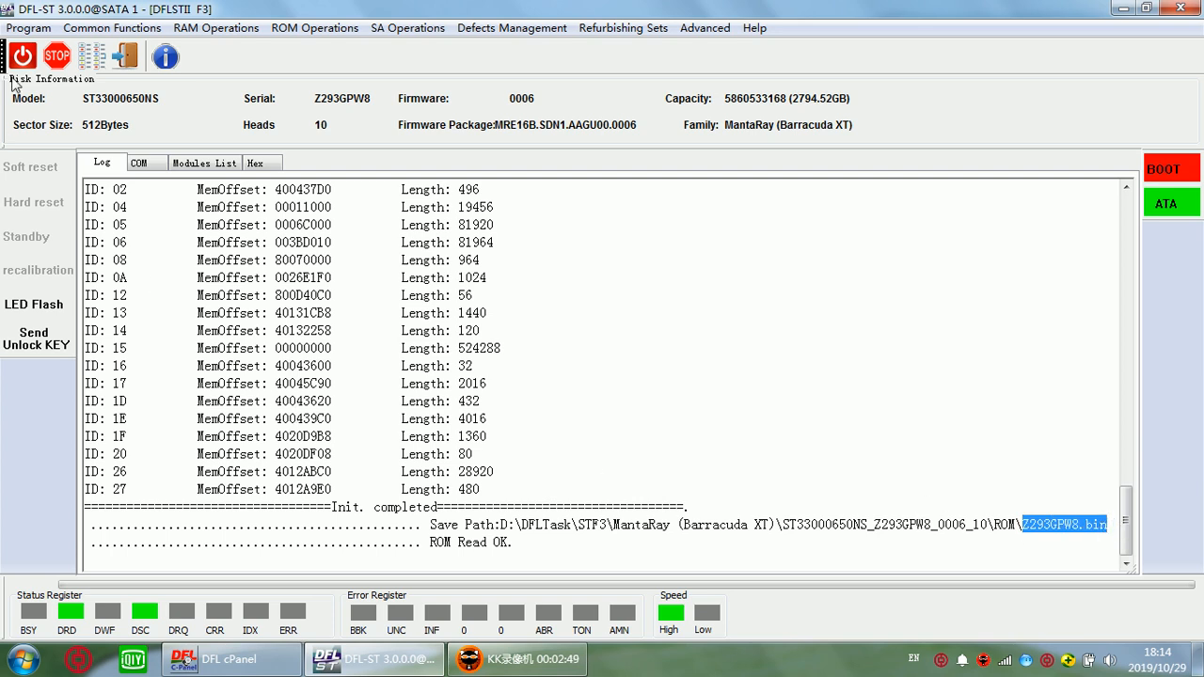
pyautogui.click(28, 28)
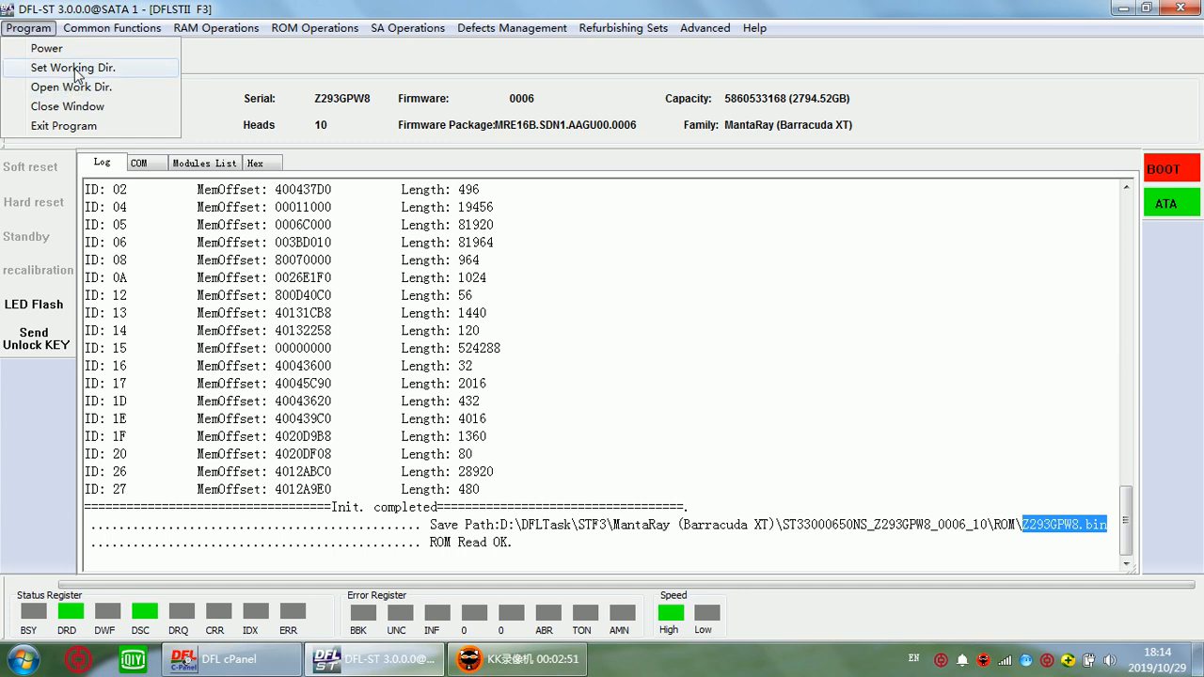
pyautogui.click(72, 87)
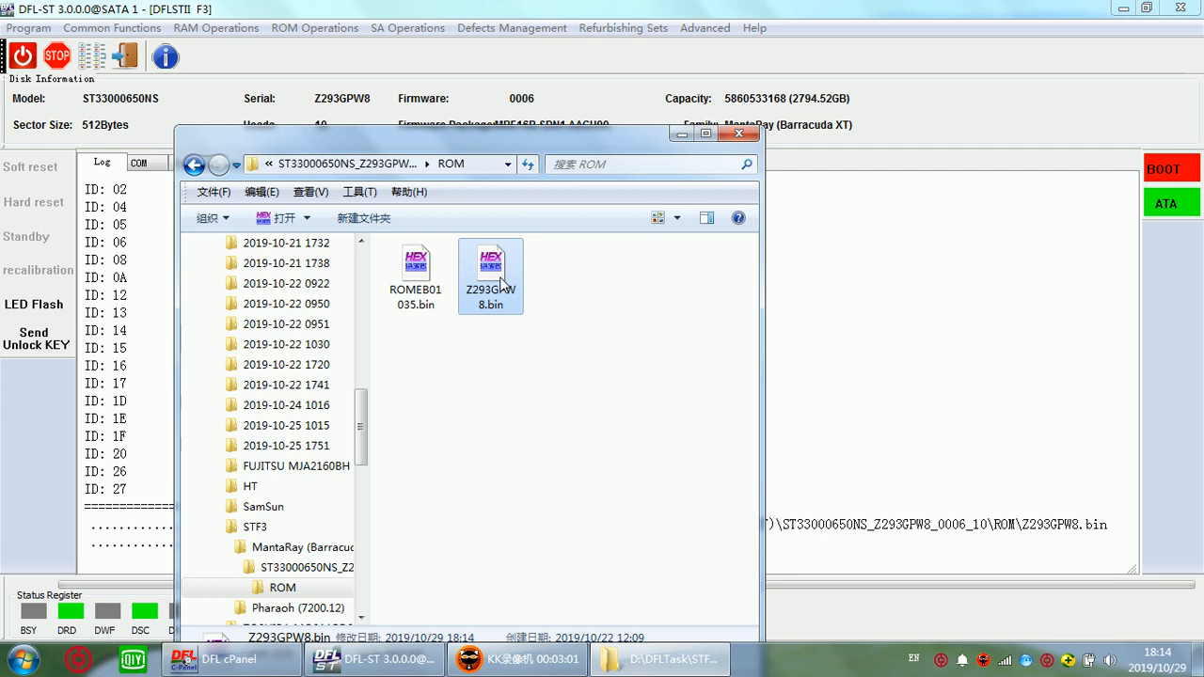
pyautogui.moveTo(508, 296)
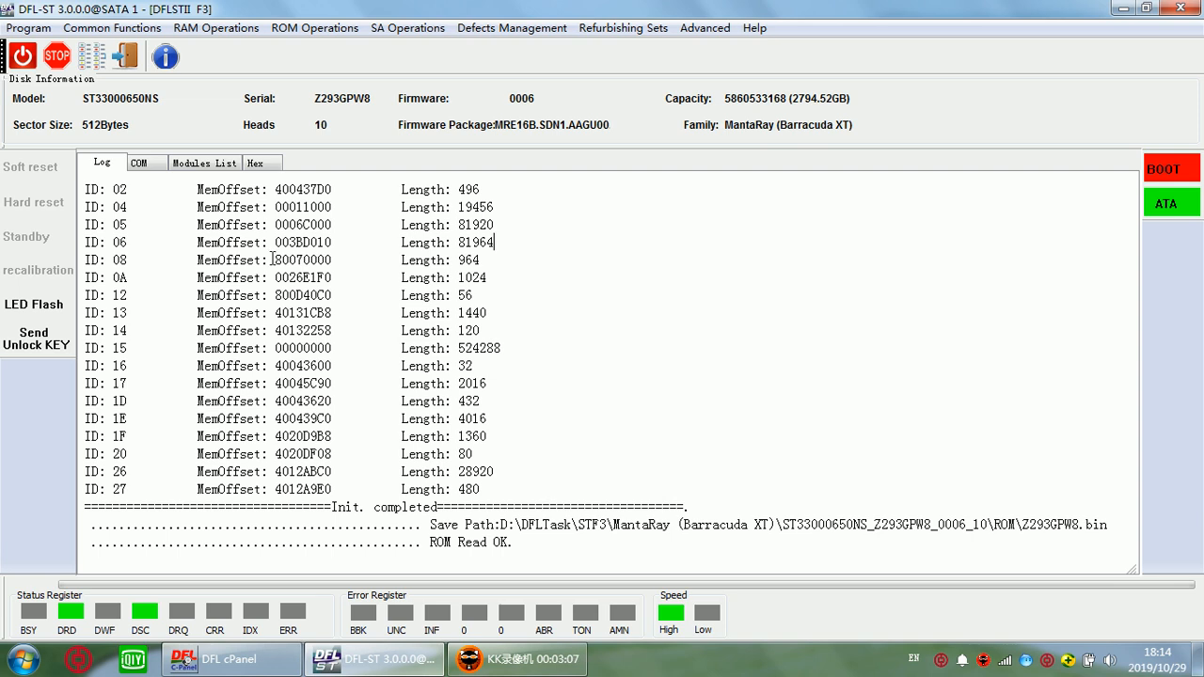
pyautogui.moveTo(243, 264)
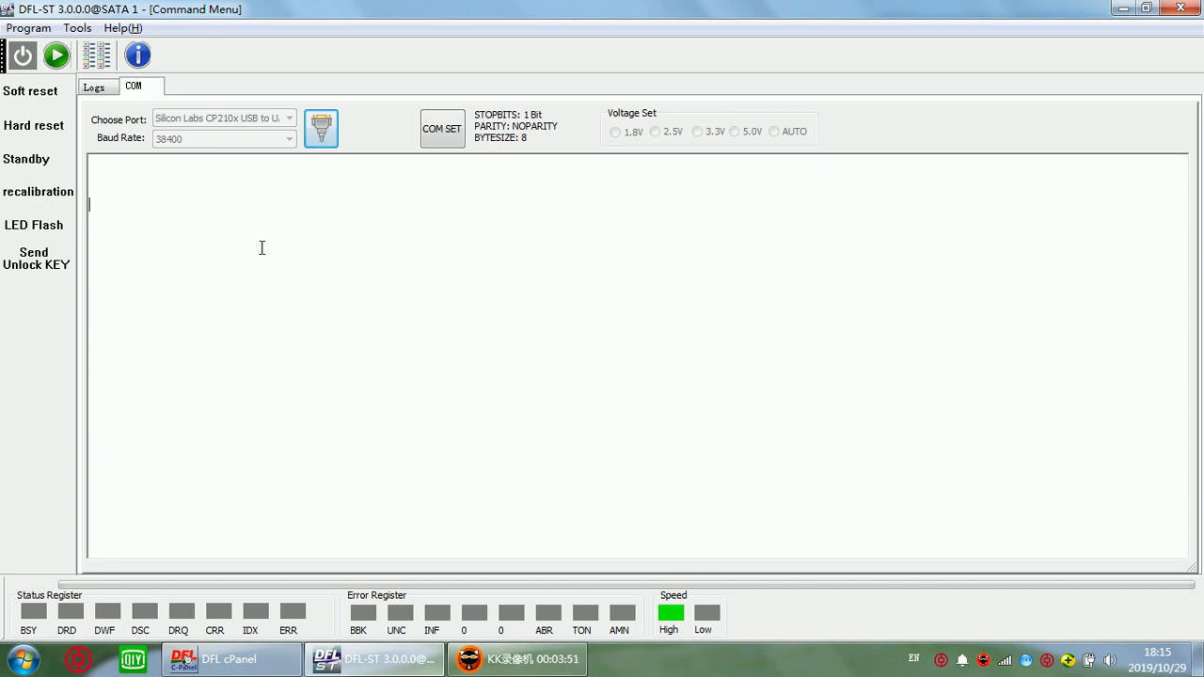
# Try identifying the next drive and dismiss the Model Getting Failure warning
pyautogui.click(22, 55)
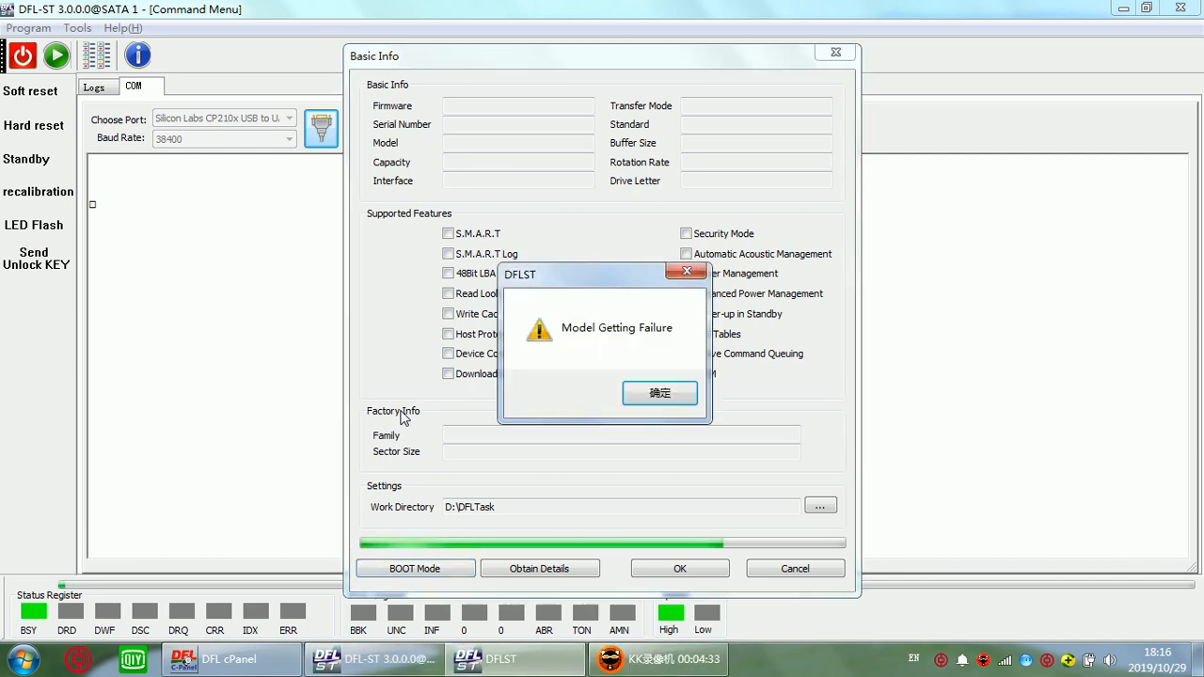
pyautogui.moveTo(216, 232)
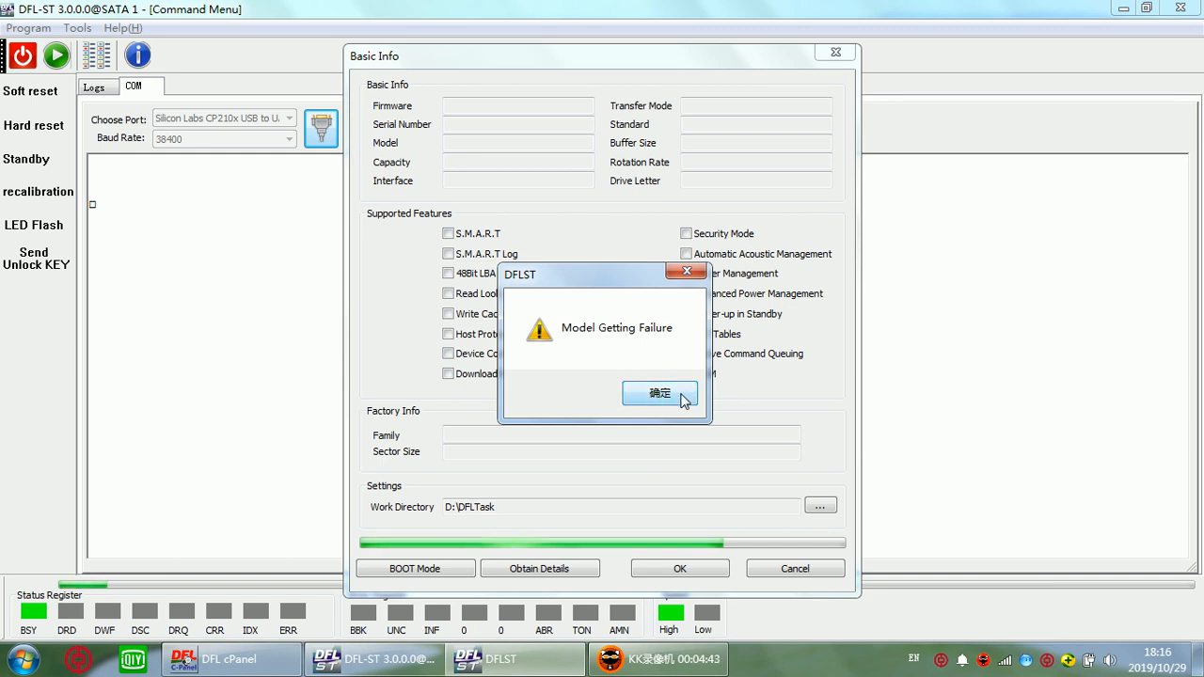
pyautogui.click(660, 393)
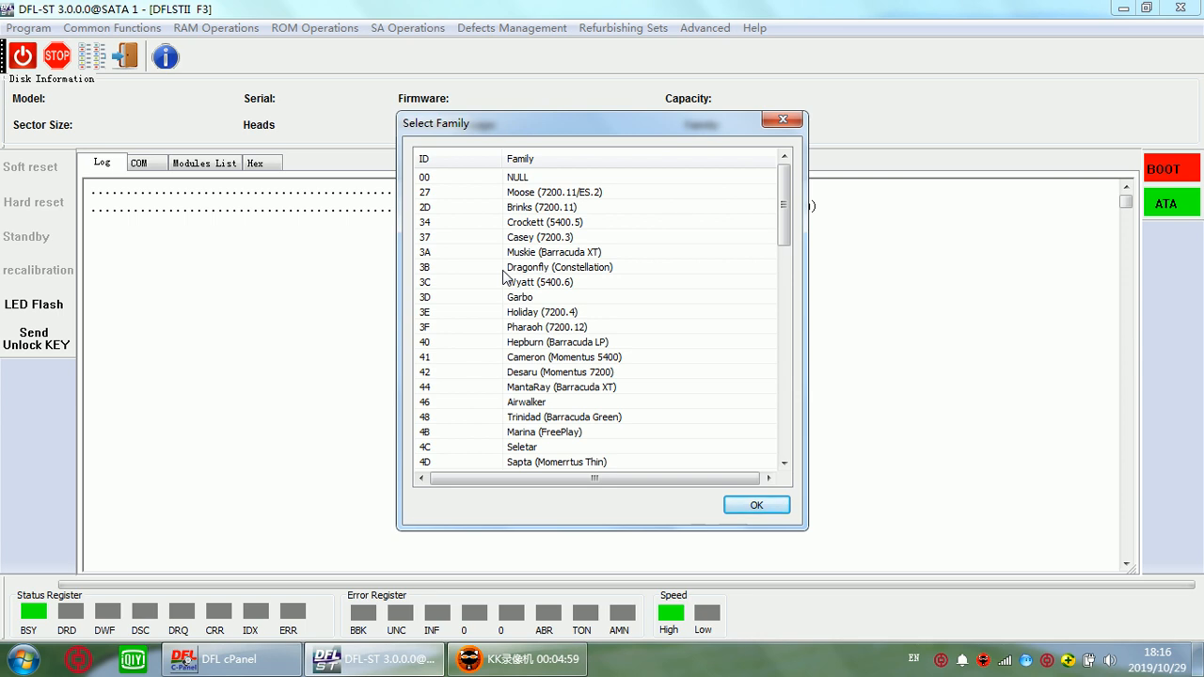
pyautogui.moveTo(515, 272)
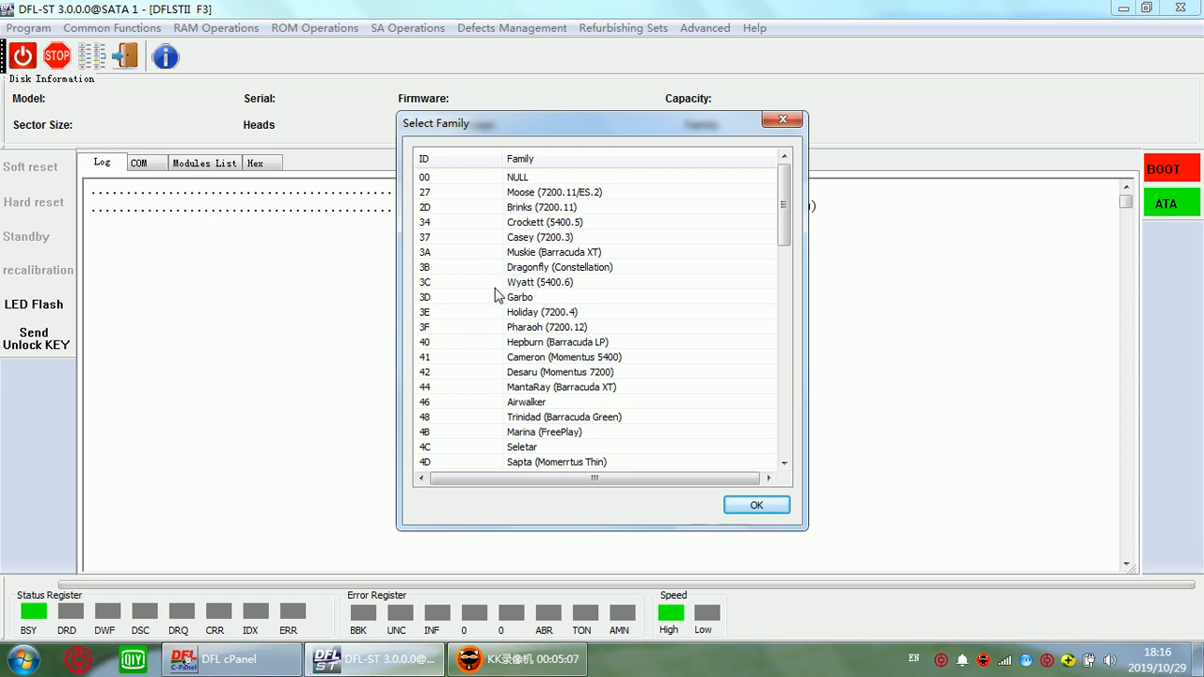
# Set the drive family to Pharaoh (7200.12) and show the COM terminal panel
pyautogui.click(547, 326)
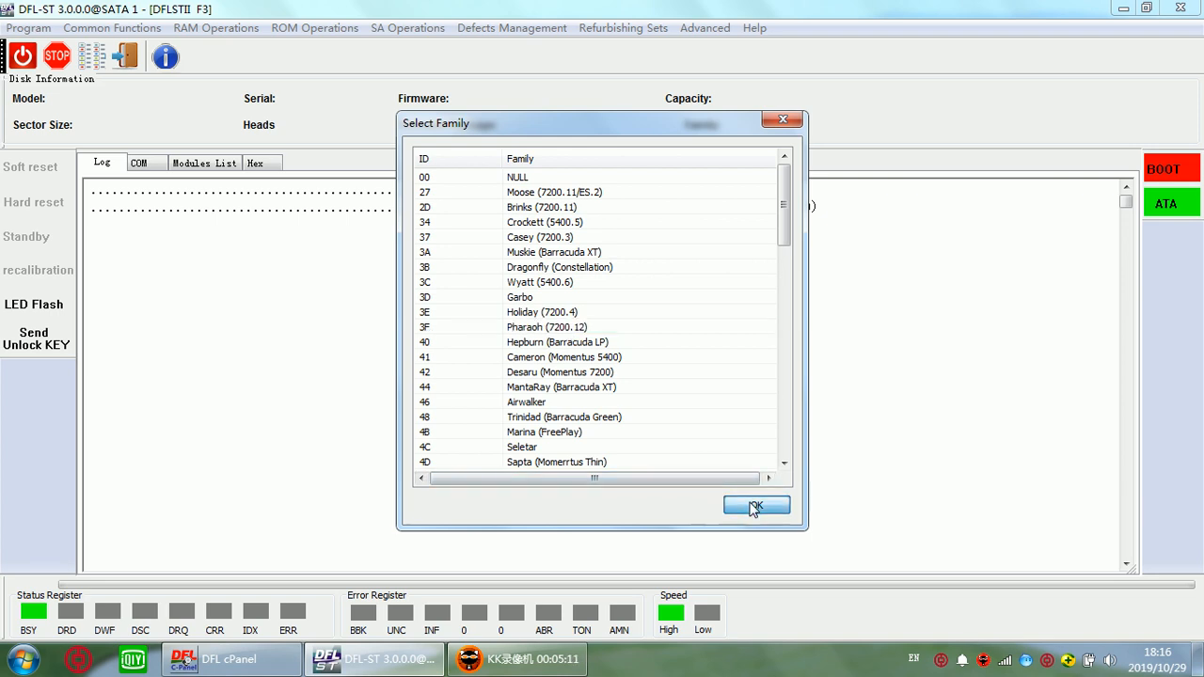
pyautogui.click(757, 506)
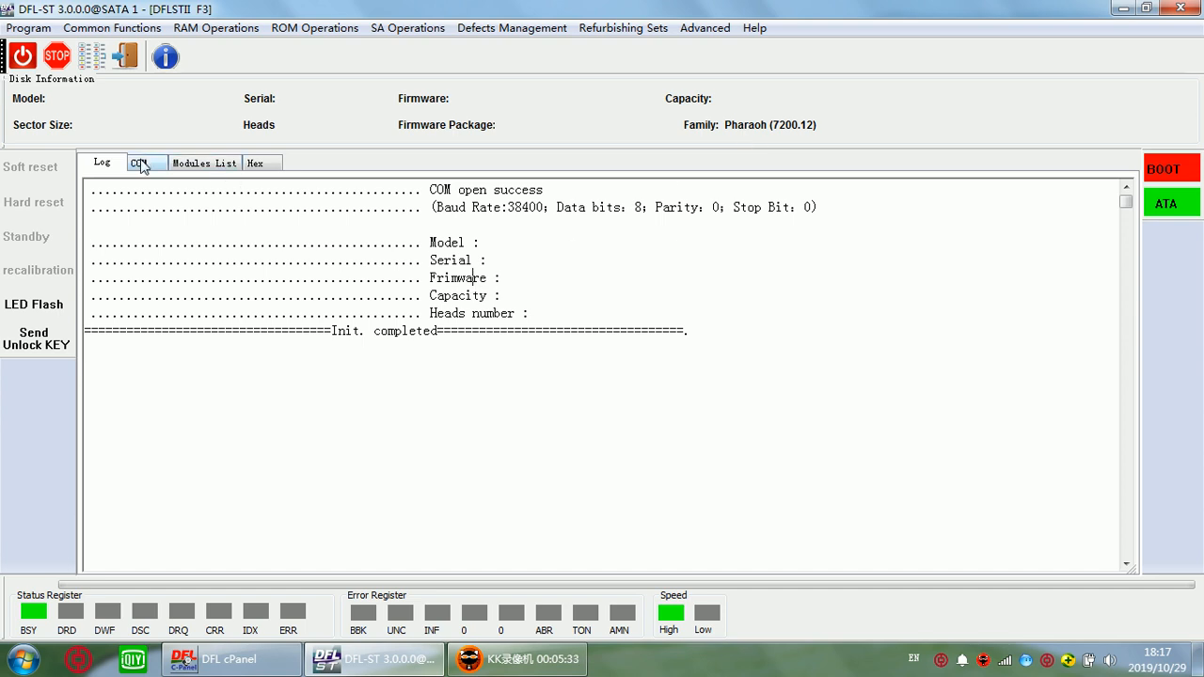
pyautogui.click(138, 163)
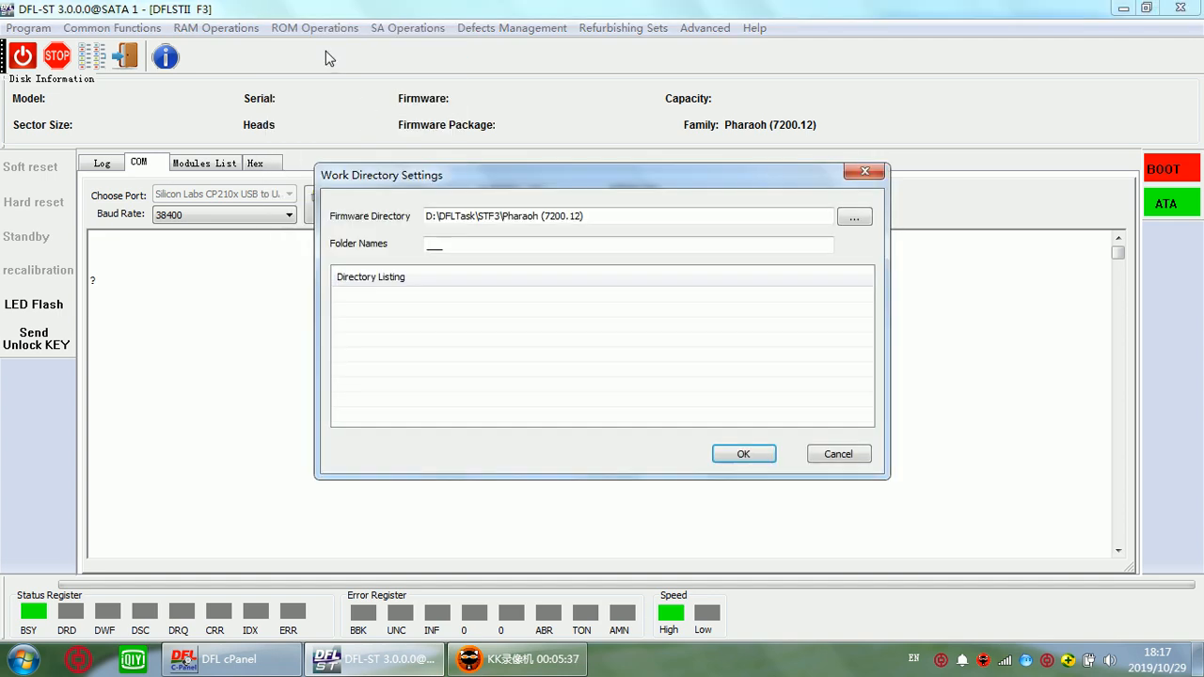
# Accept the non-empty Pharaoh (7200.12) work directory
pyautogui.click(743, 454)
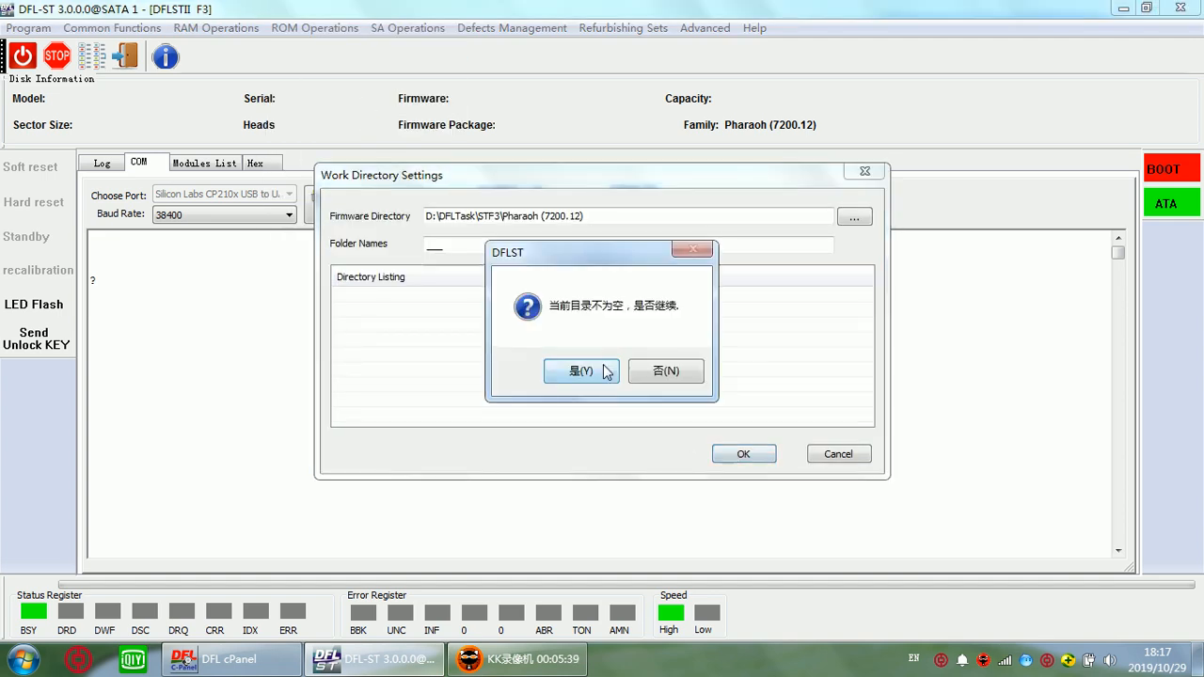
pyautogui.click(581, 371)
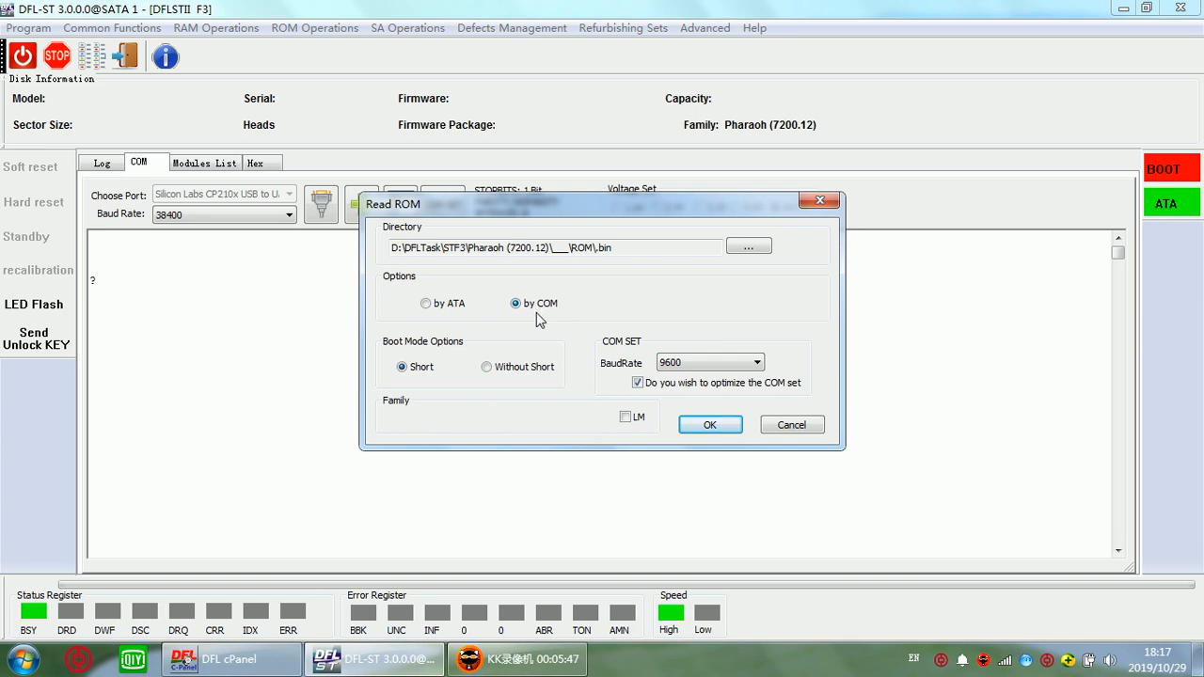
# Read the ROM over COM without shorting, saving a 512 KB .bin file
pyautogui.click(487, 367)
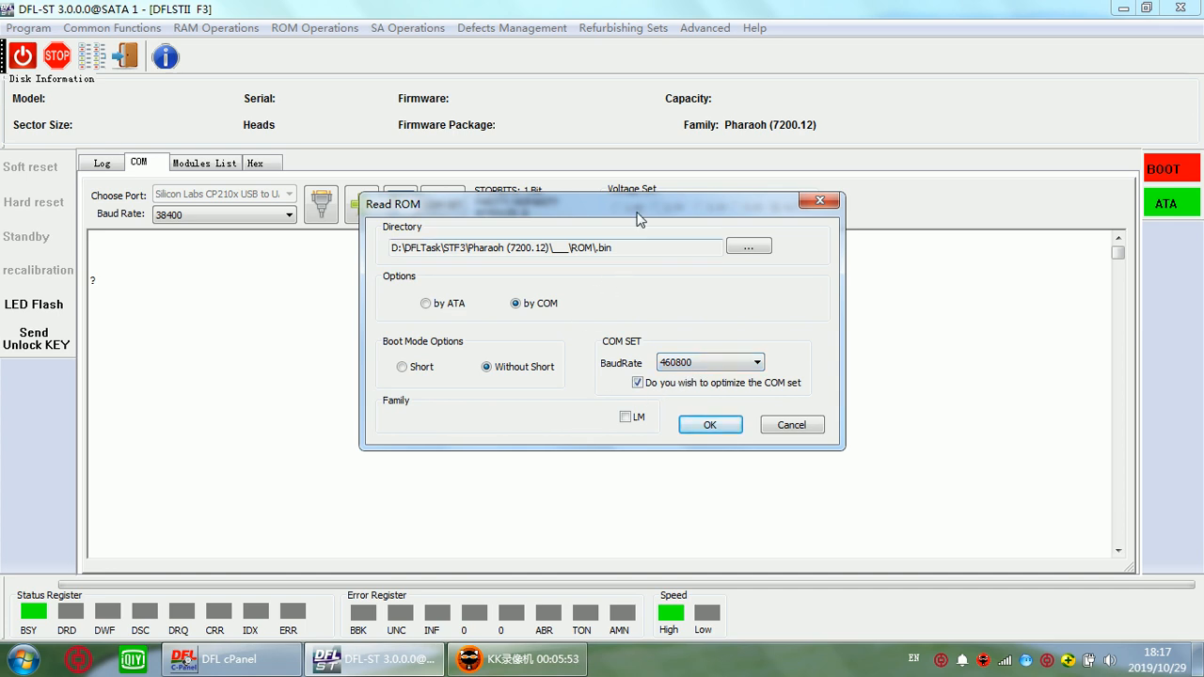
pyautogui.click(709, 425)
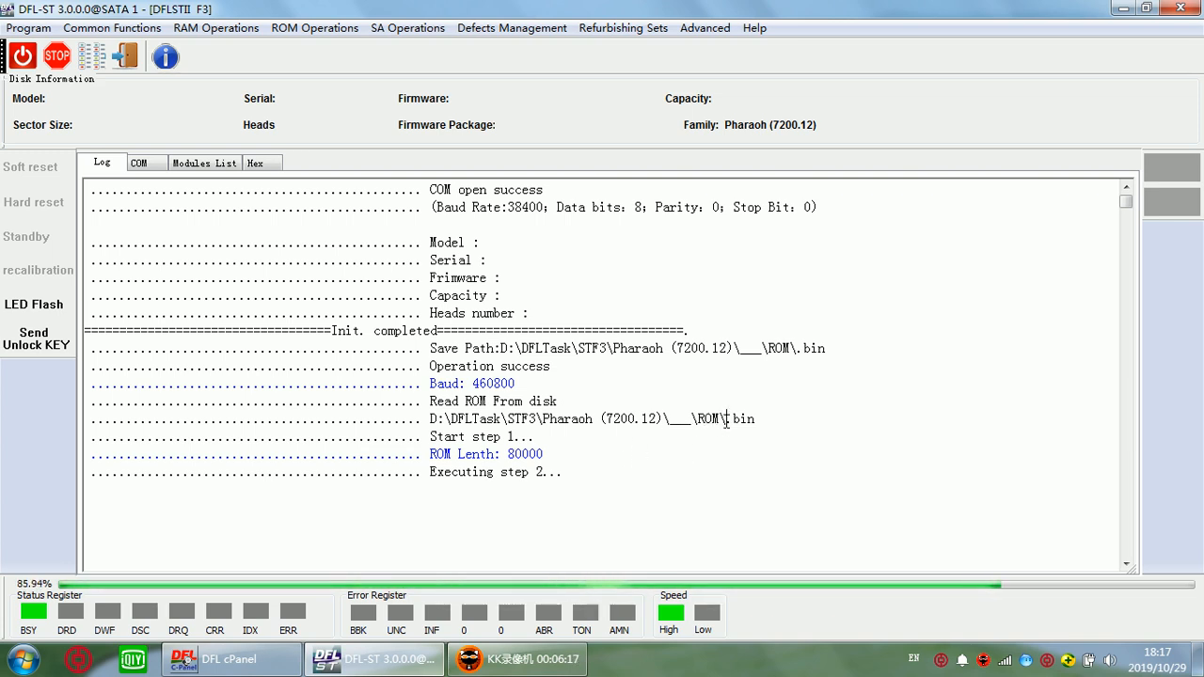
pyautogui.moveTo(635, 418); pyautogui.dragTo(753, 419)
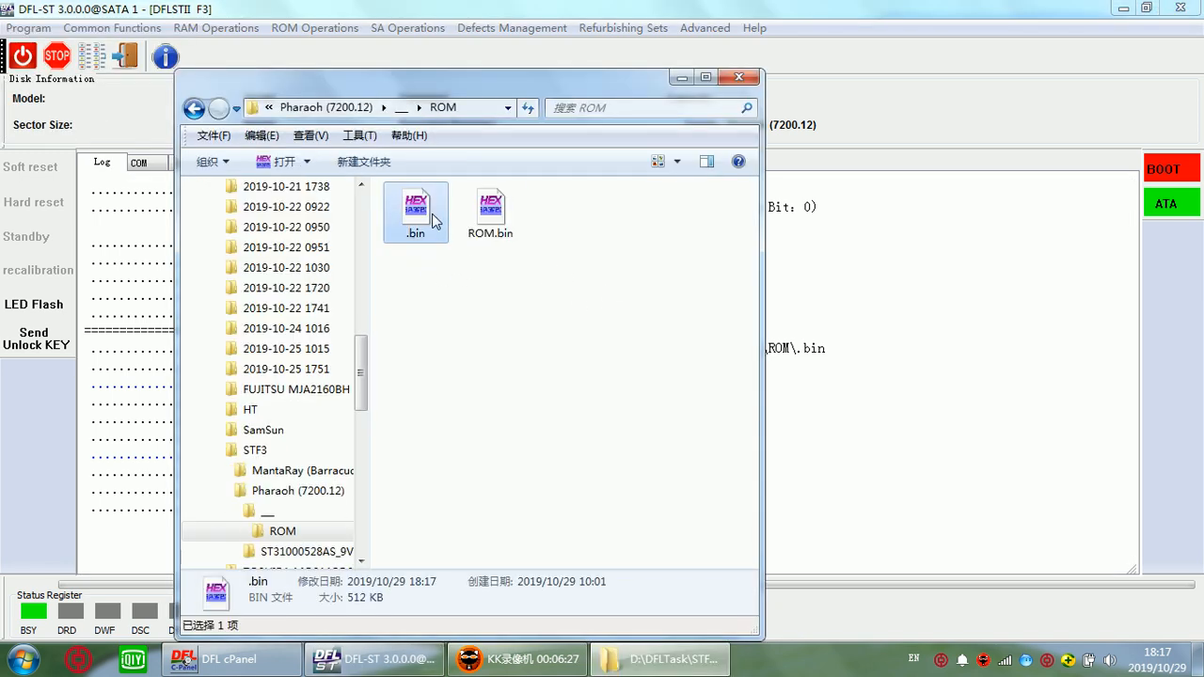
# Inspect the new 512 KB .bin file in the ROM folder, leaving its name unchanged
pyautogui.click(415, 207)
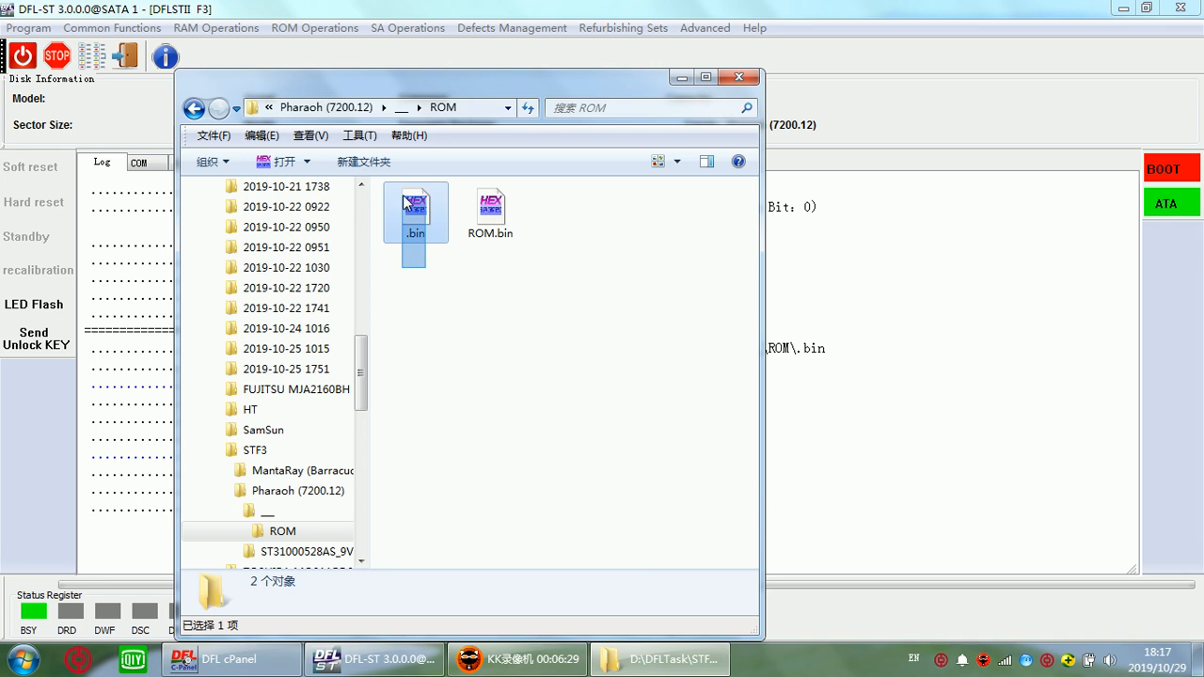
pyautogui.click(415, 207)
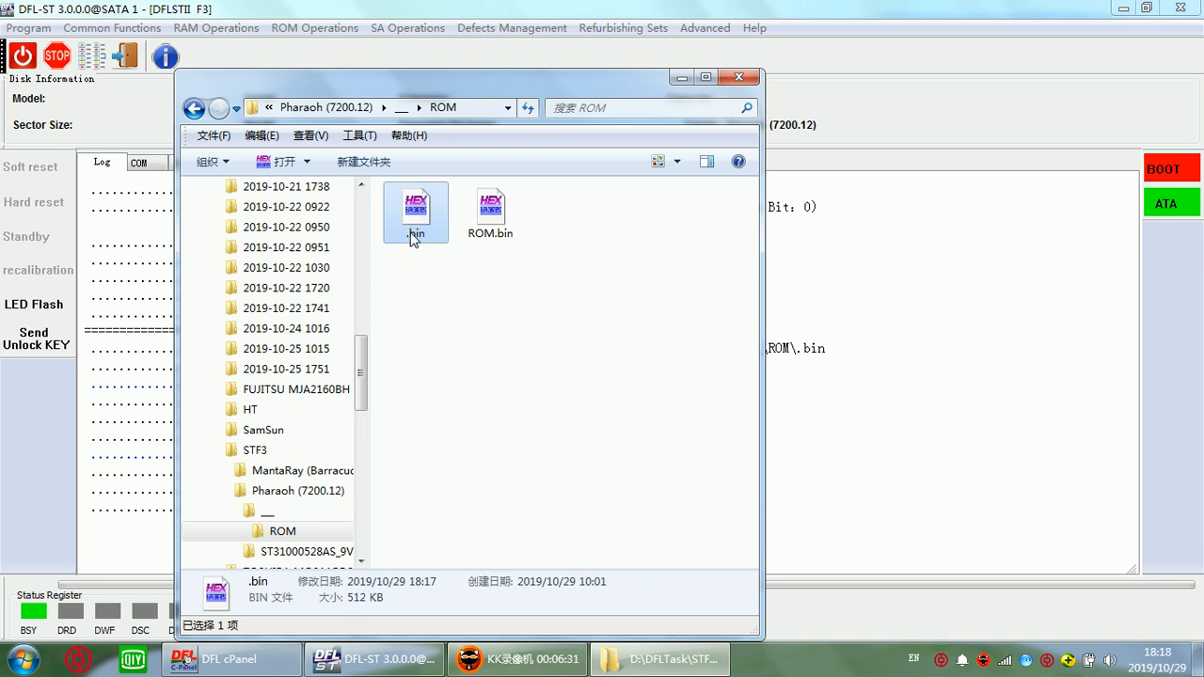
pyautogui.moveTo(438, 243)
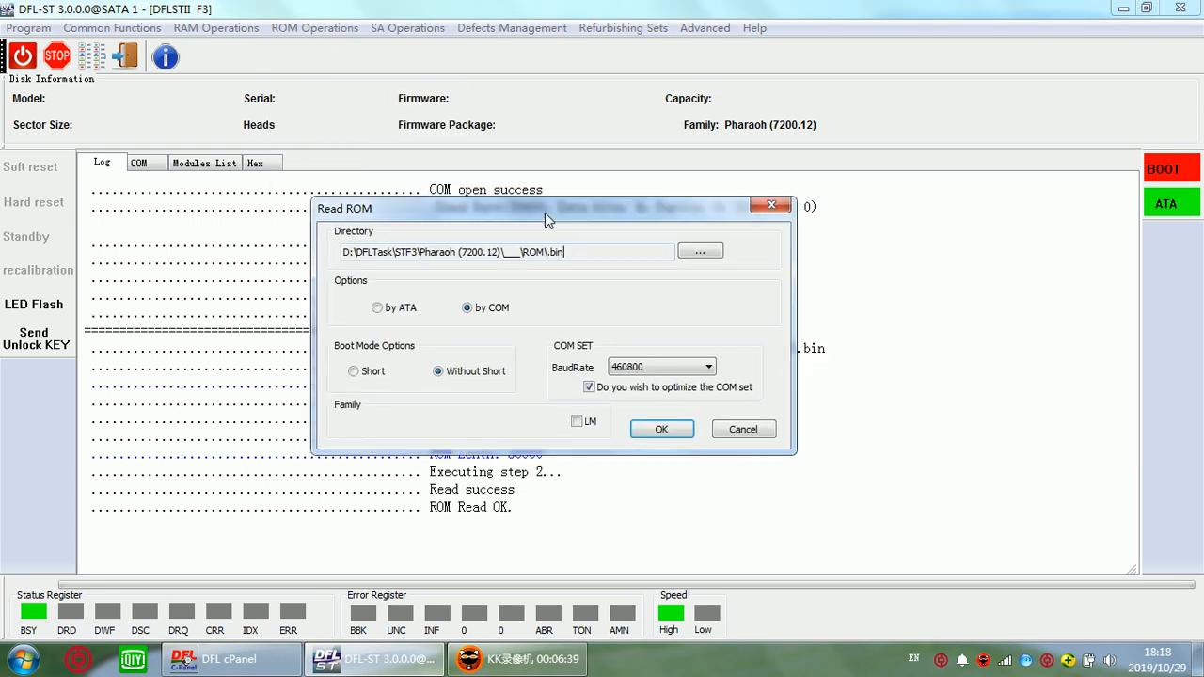
# Move the Read ROM options aside and browse for a new ROM backup file name
pyautogui.moveTo(548, 208); pyautogui.dragTo(514, 213)
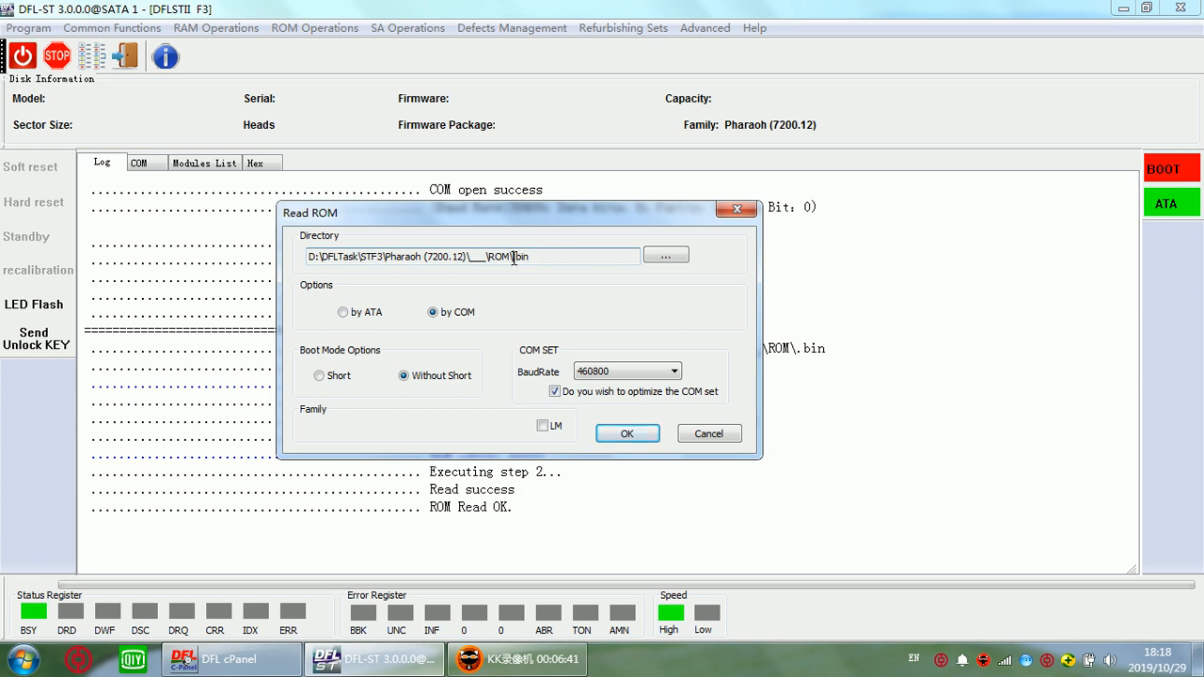
pyautogui.moveTo(533, 278)
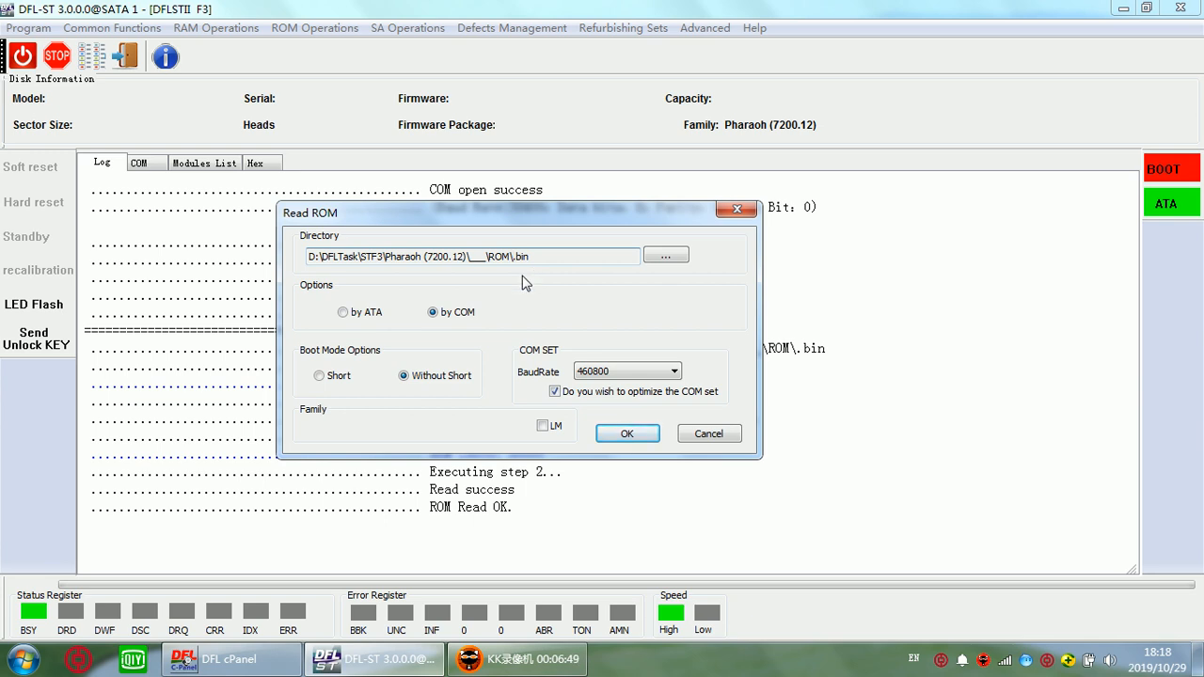
pyautogui.click(666, 255)
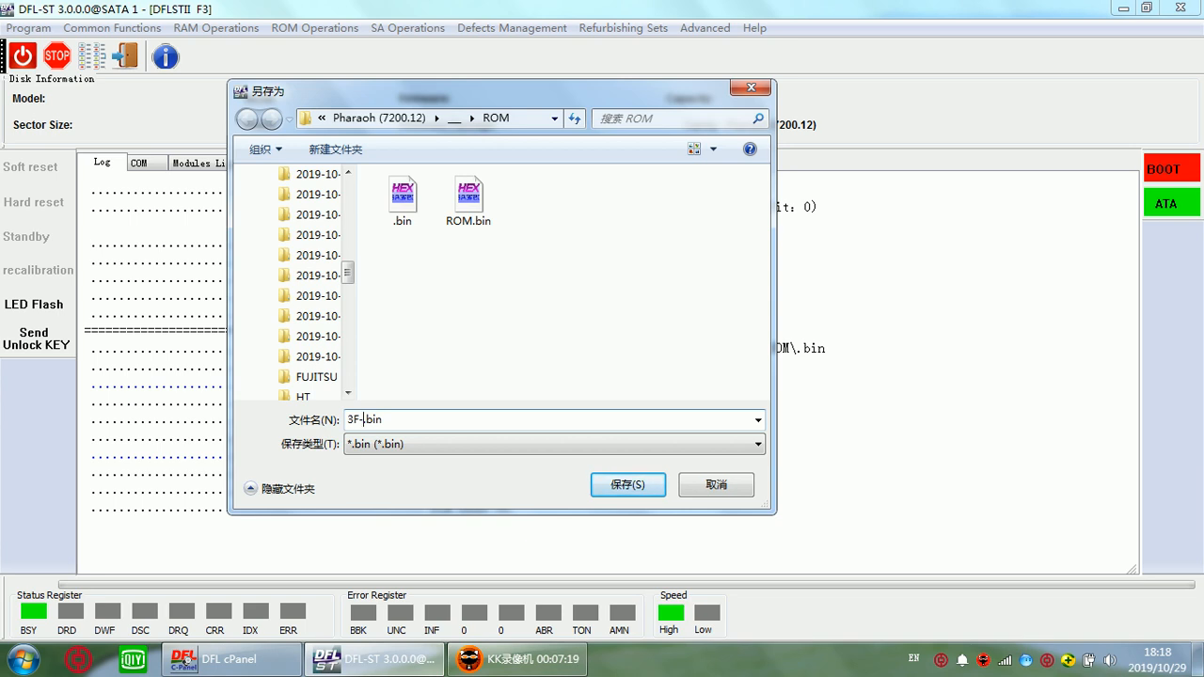
# Name the ROM backup 3F-47sd.bin in the Pharaoh ROM folder and save
pyautogui.write('47sd')
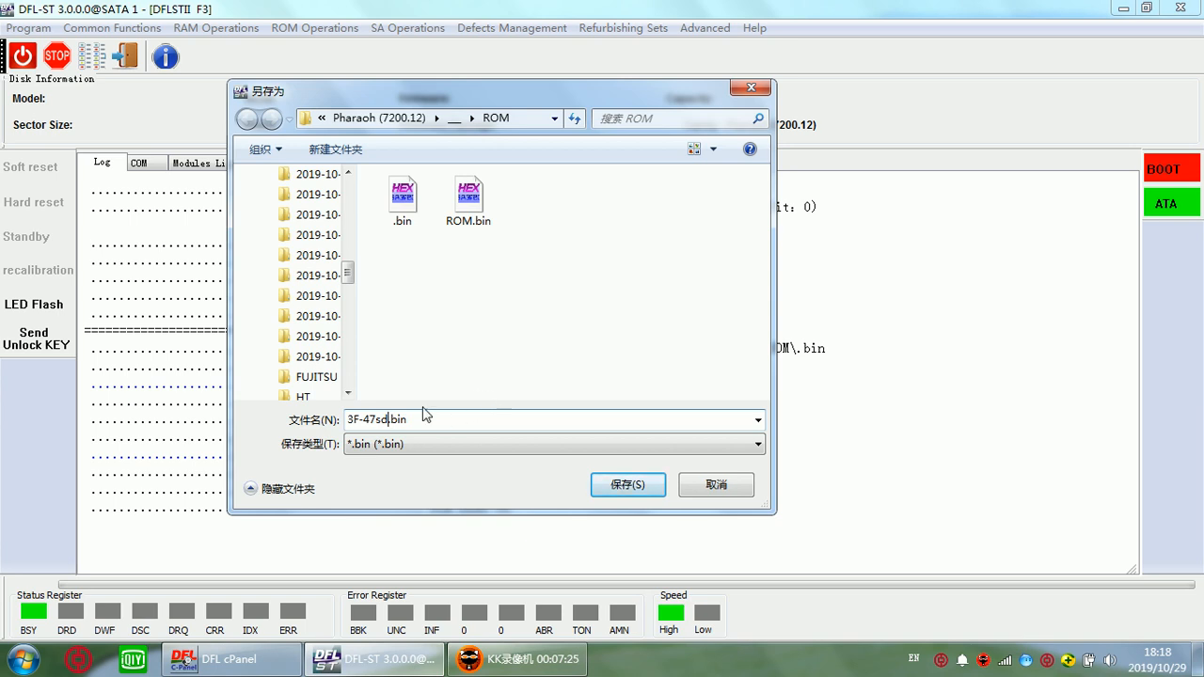
pyautogui.doubleClick(367, 418)
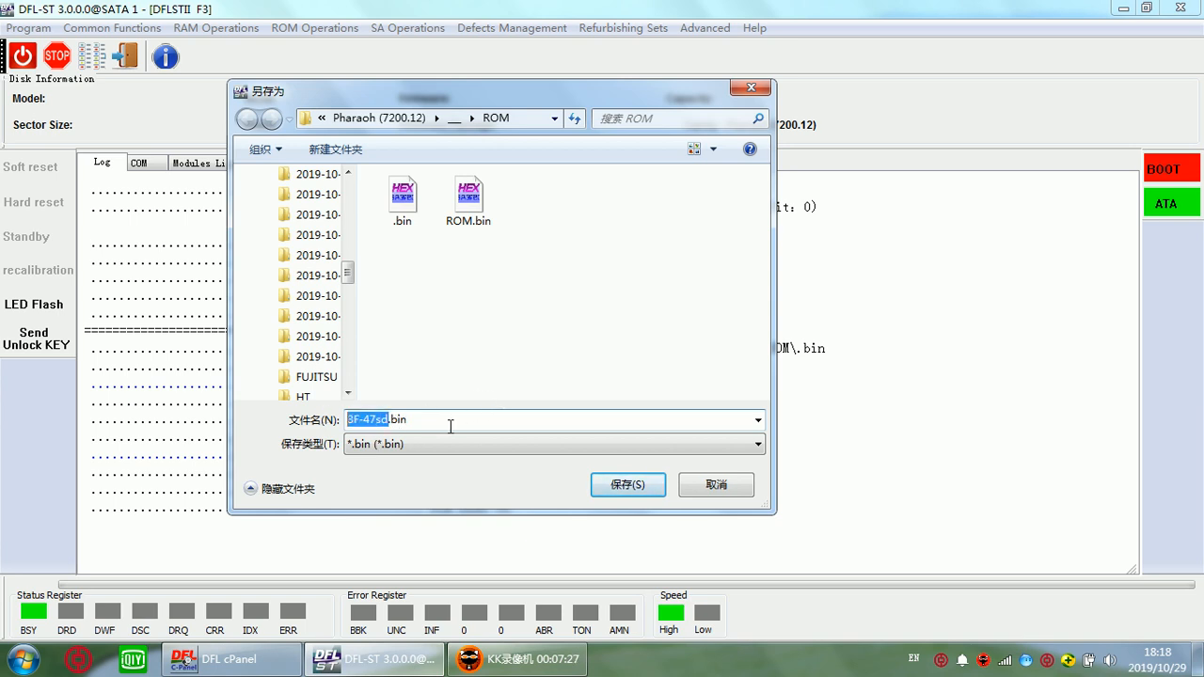
pyautogui.click(628, 485)
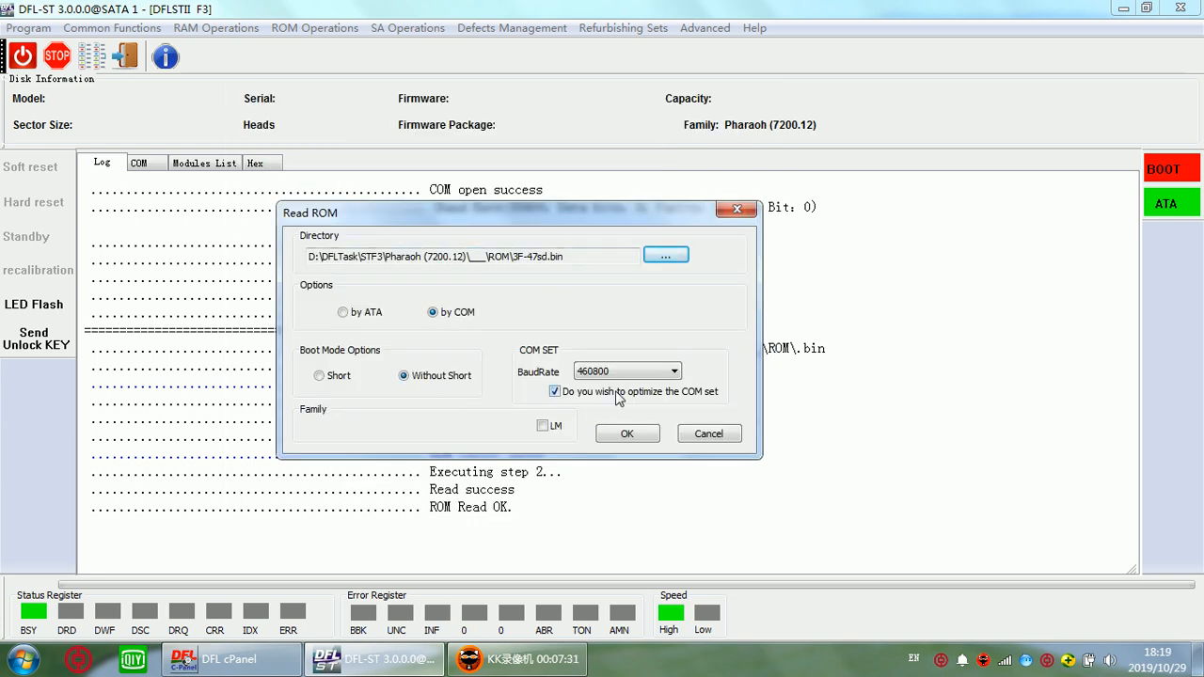
# Read the drive's ROM over COM and save it as 3F-47sd.bin
pyautogui.click(627, 434)
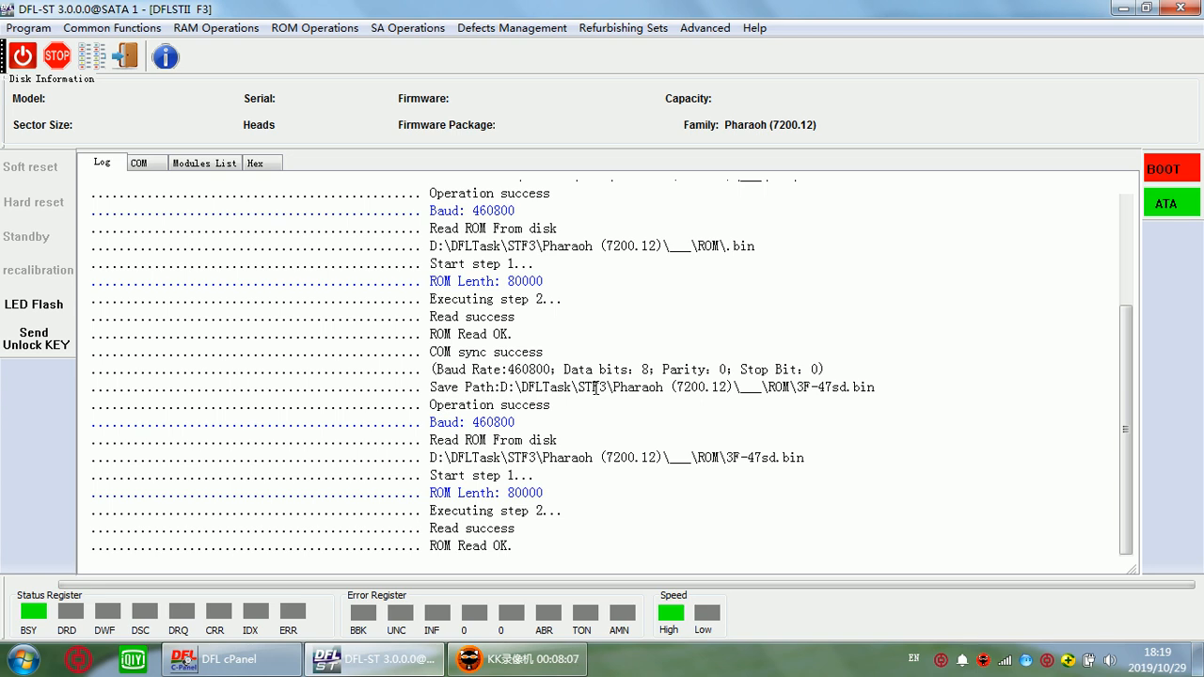
pyautogui.moveTo(461, 327)
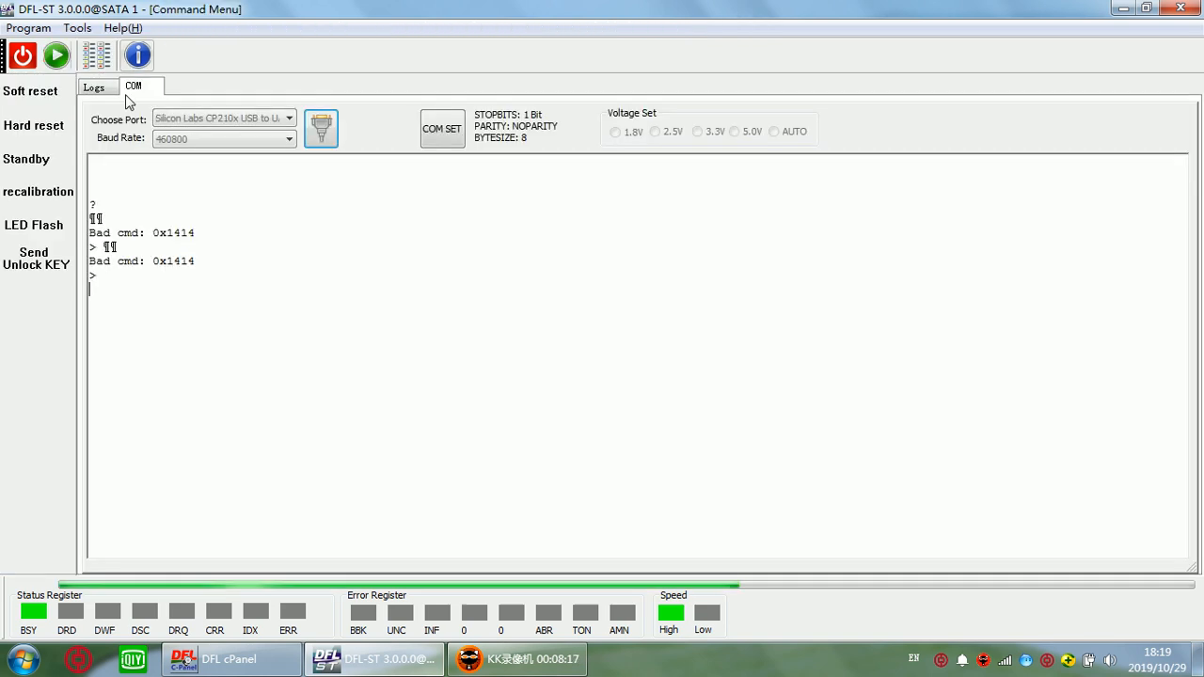
pyautogui.moveTo(599, 328)
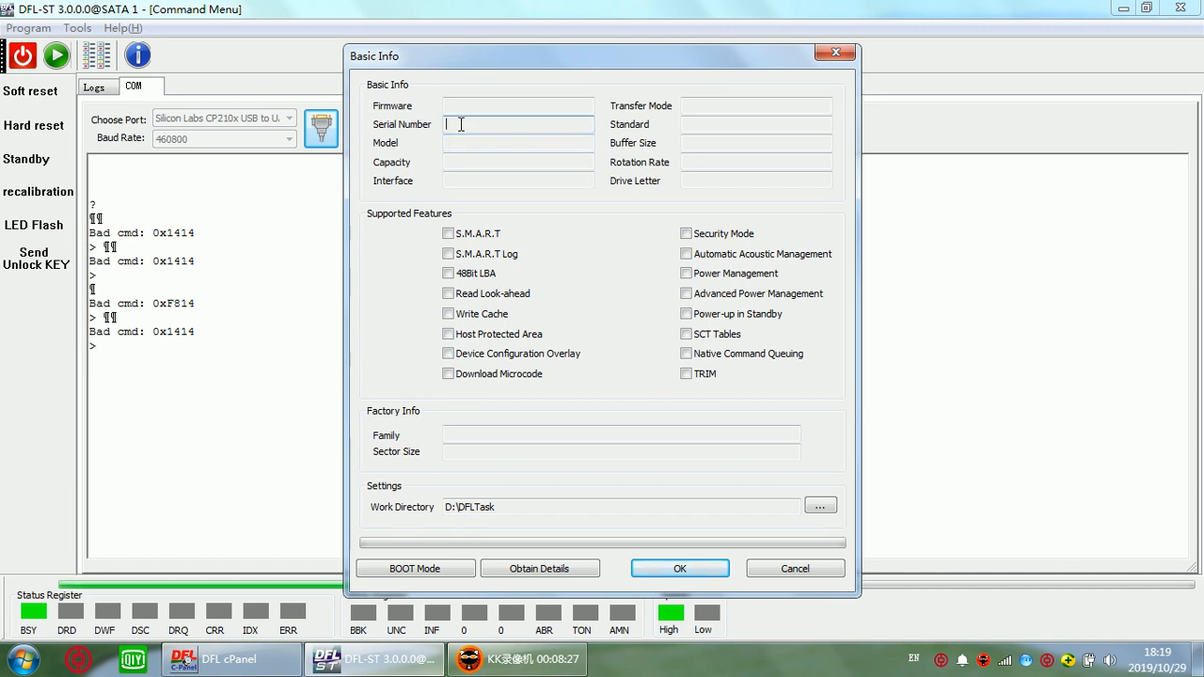
pyautogui.moveTo(460, 139)
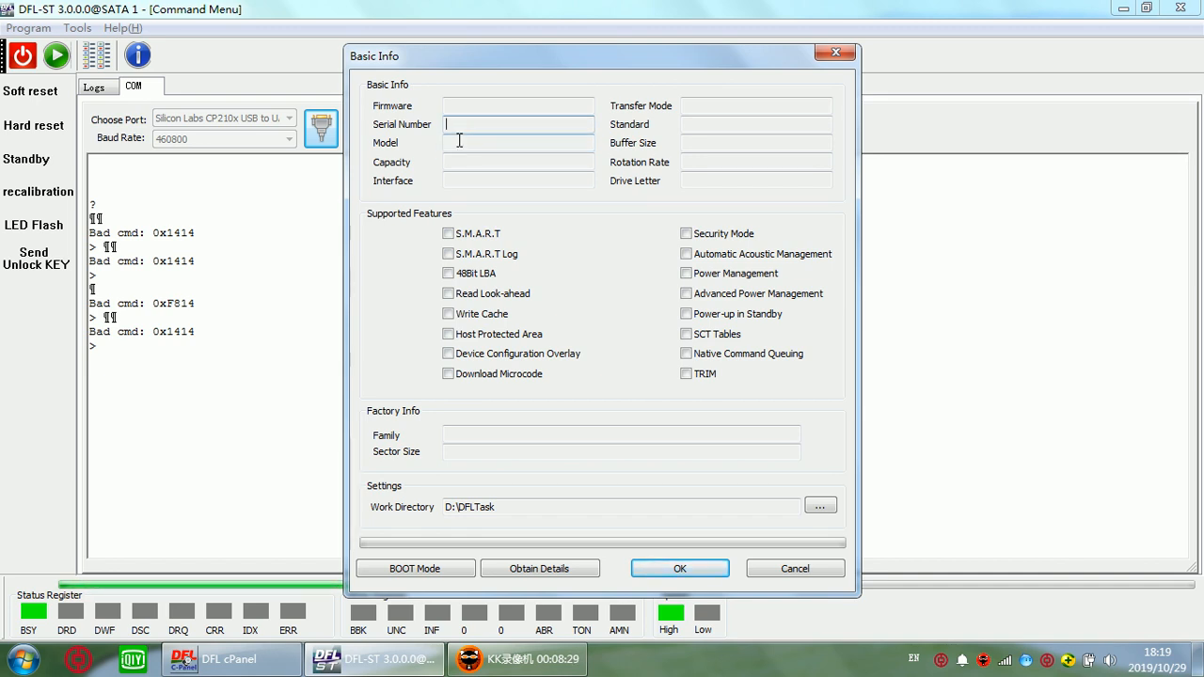
pyautogui.moveTo(427, 231)
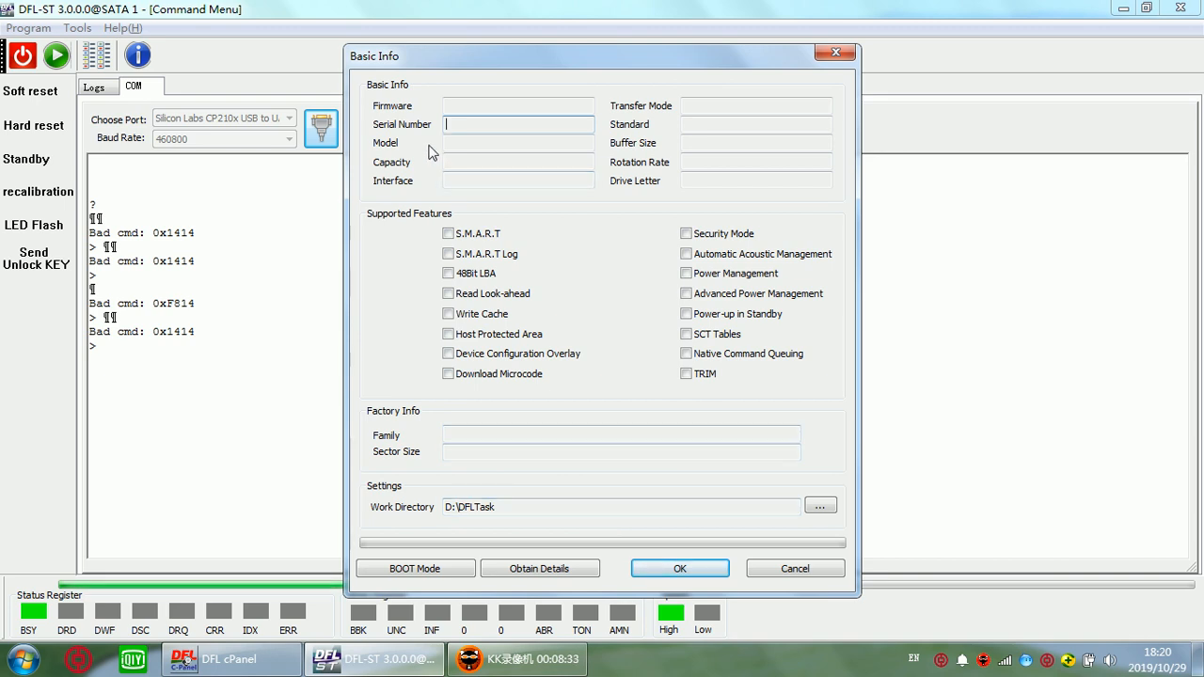
pyautogui.moveTo(427, 134)
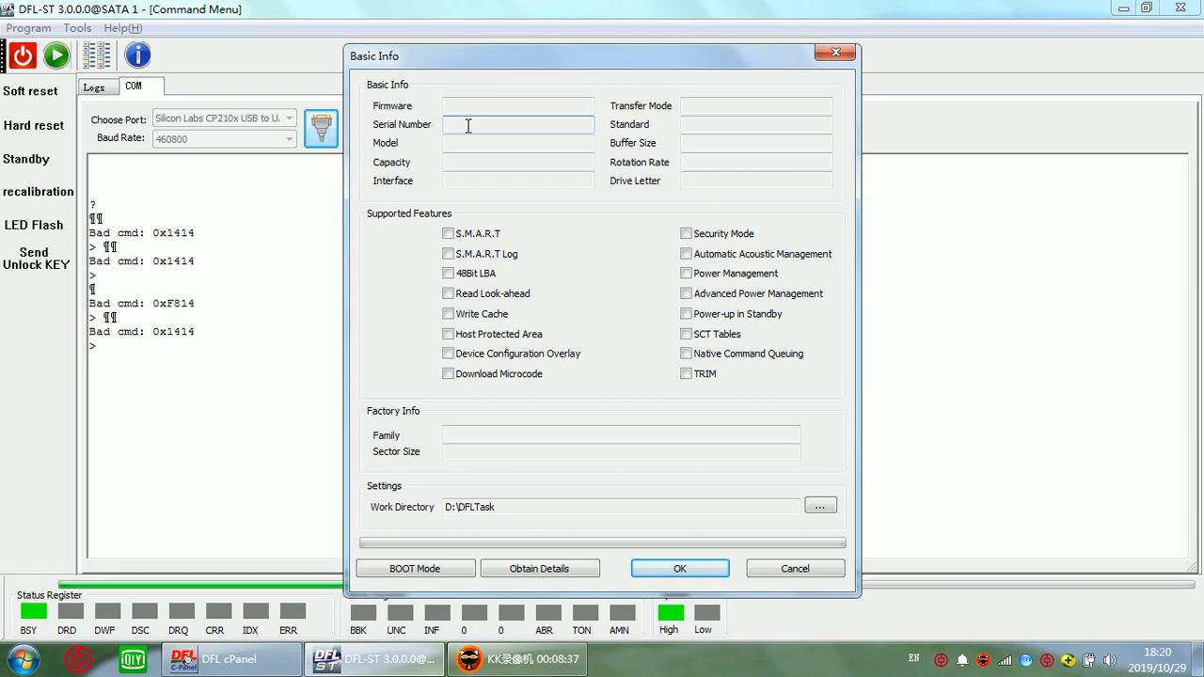
pyautogui.moveTo(504, 456)
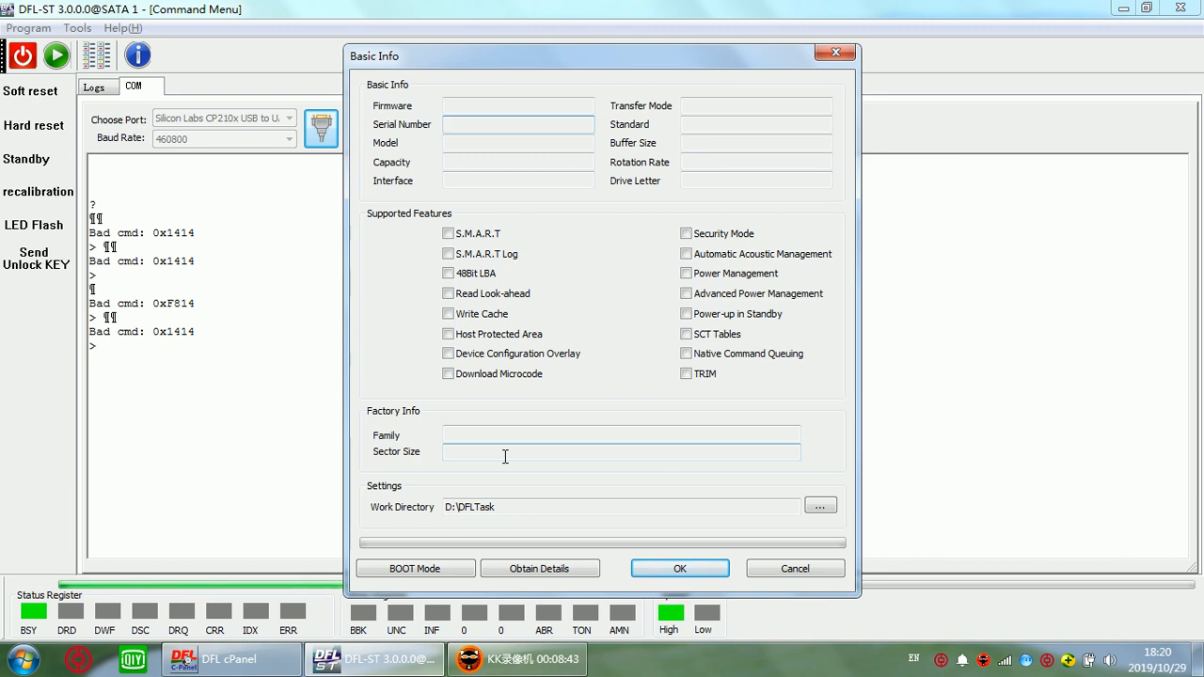
pyautogui.click(517, 123)
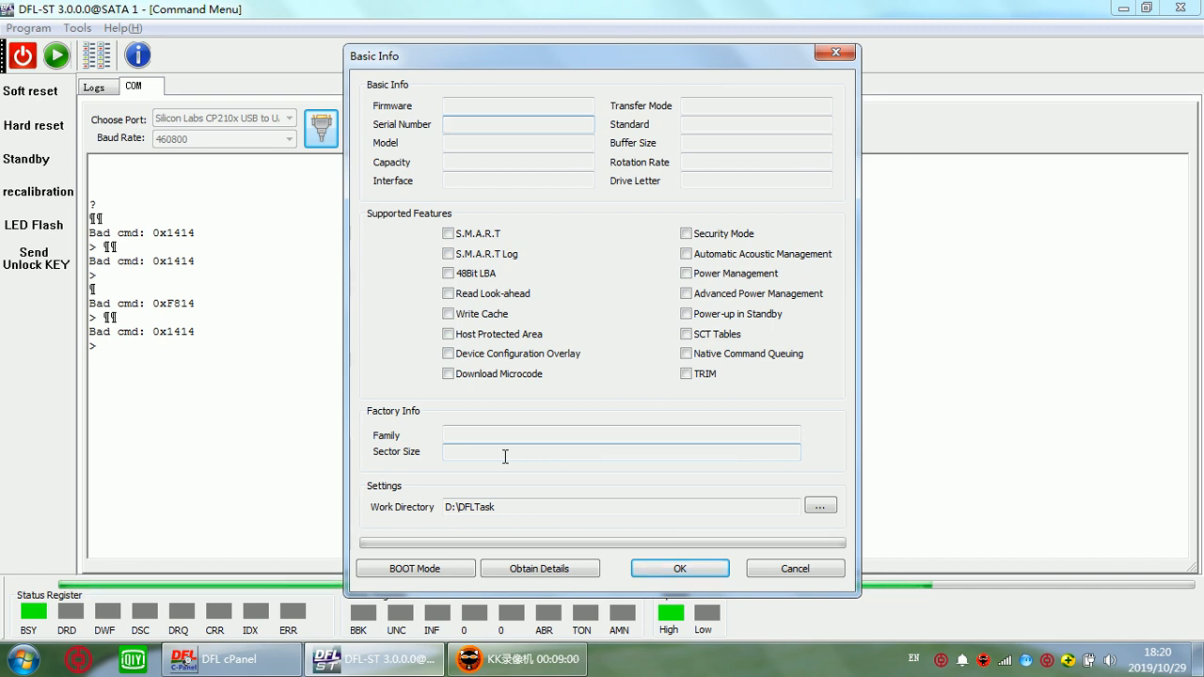
pyautogui.click(517, 124)
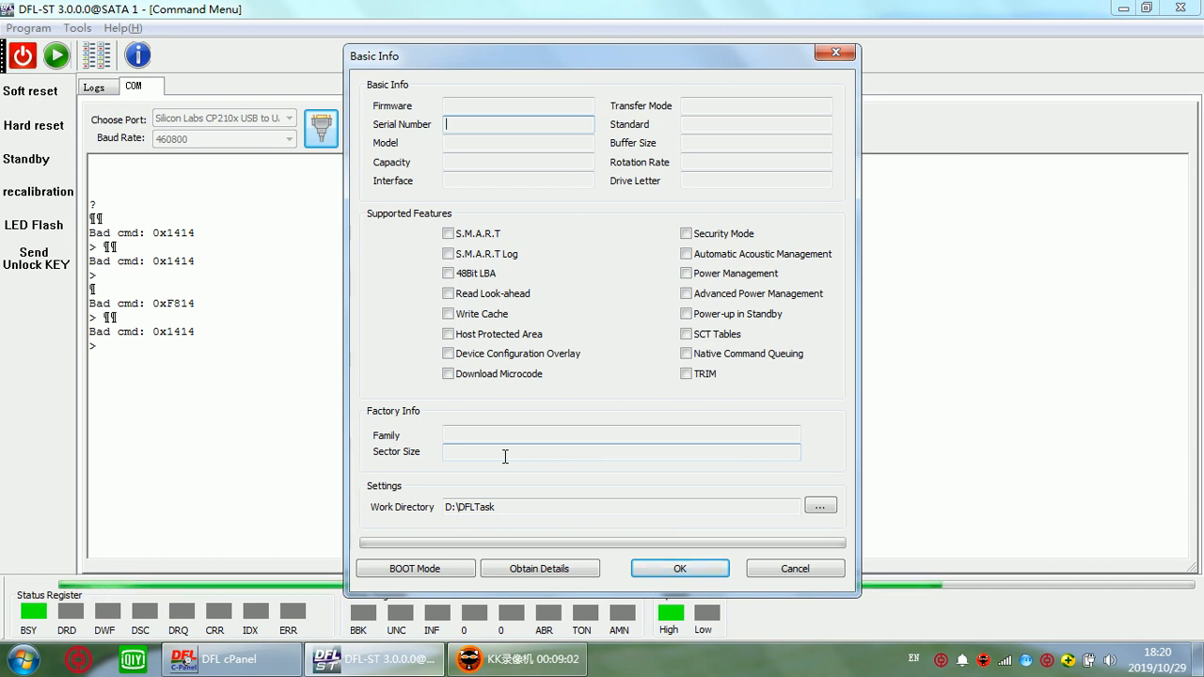